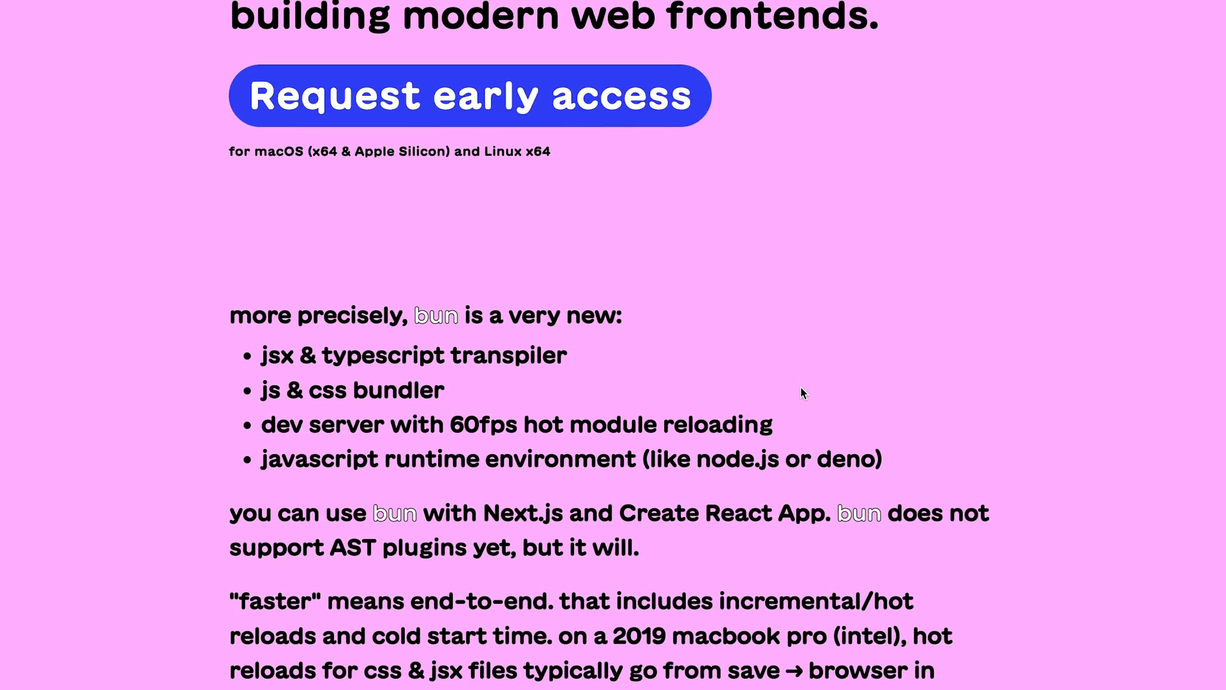
pyautogui.moveTo(618, 459)
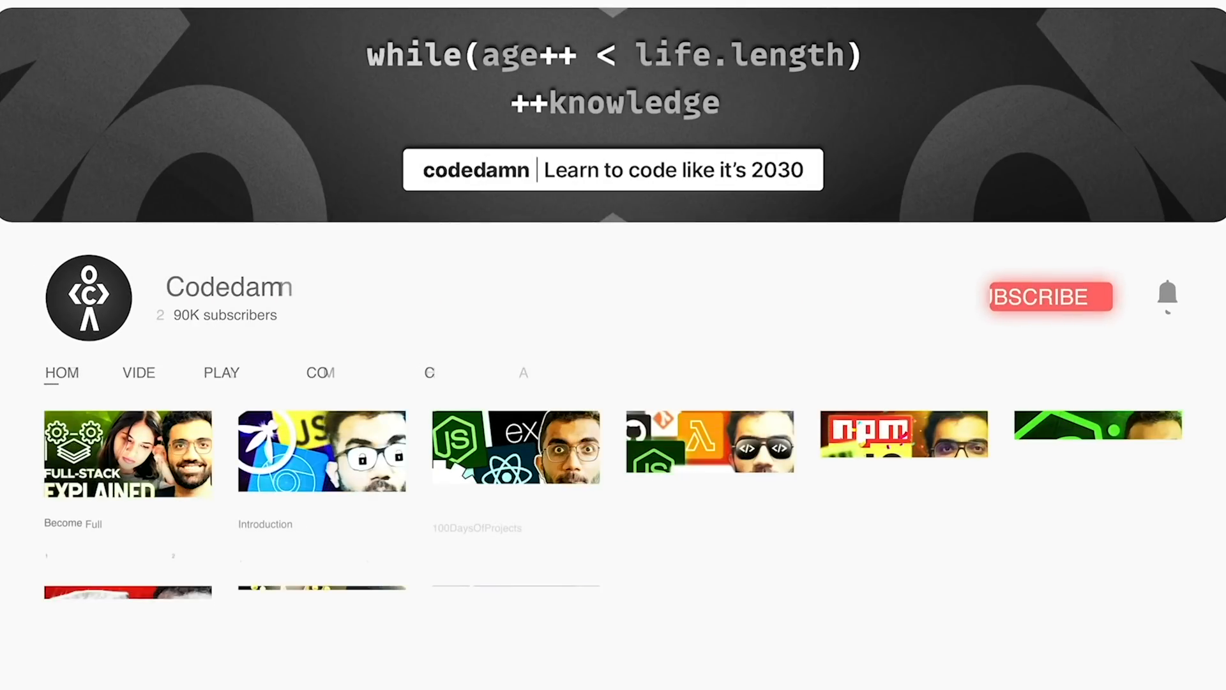
# - Scroll through the Deno Deploy page and the bun.sh homepage to compare them
pyautogui.click(1050, 296)
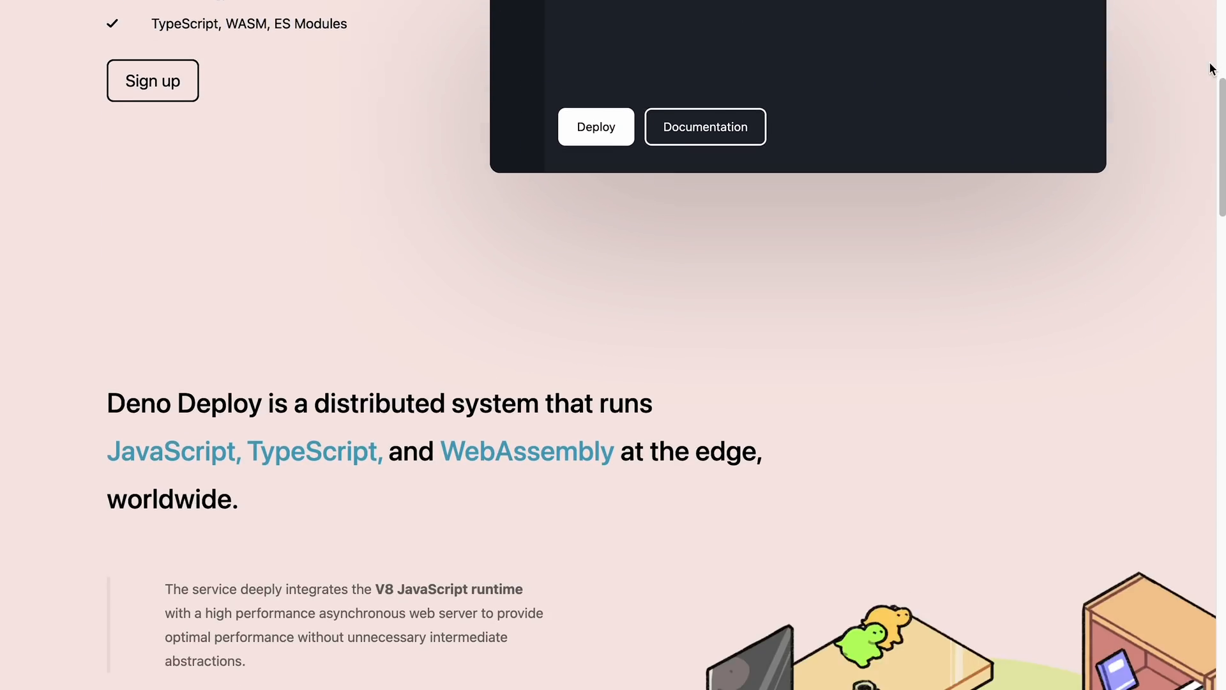
pyautogui.scroll(-3)
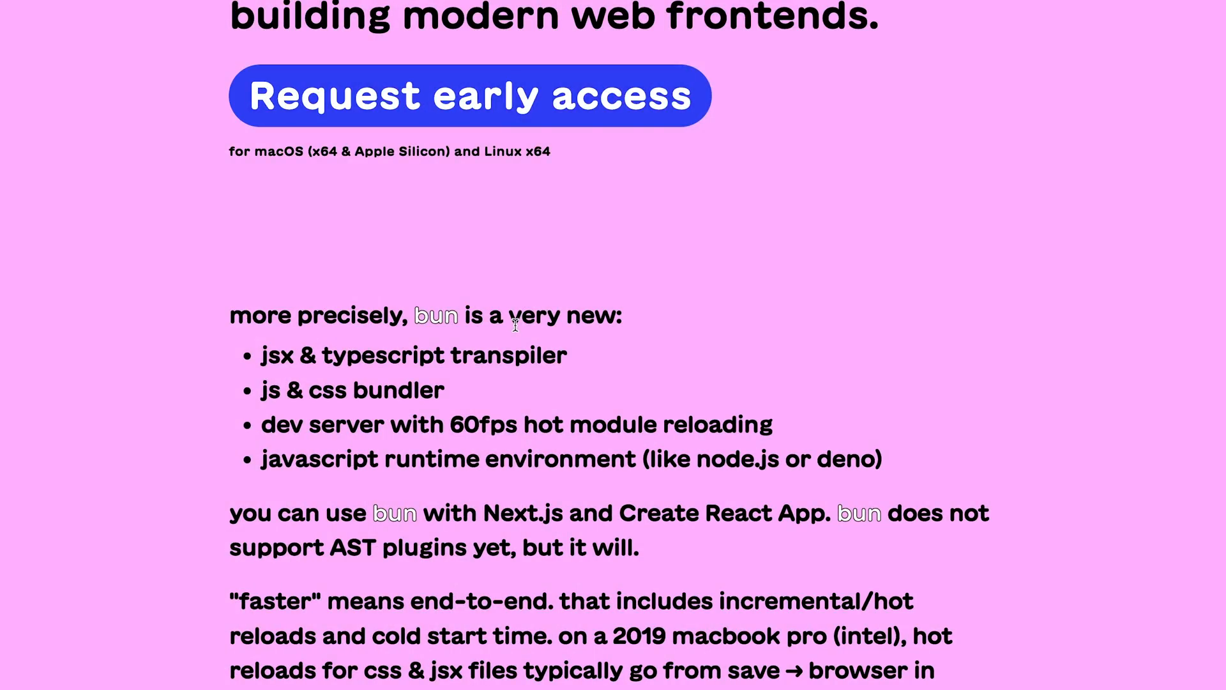
pyautogui.scroll(3)
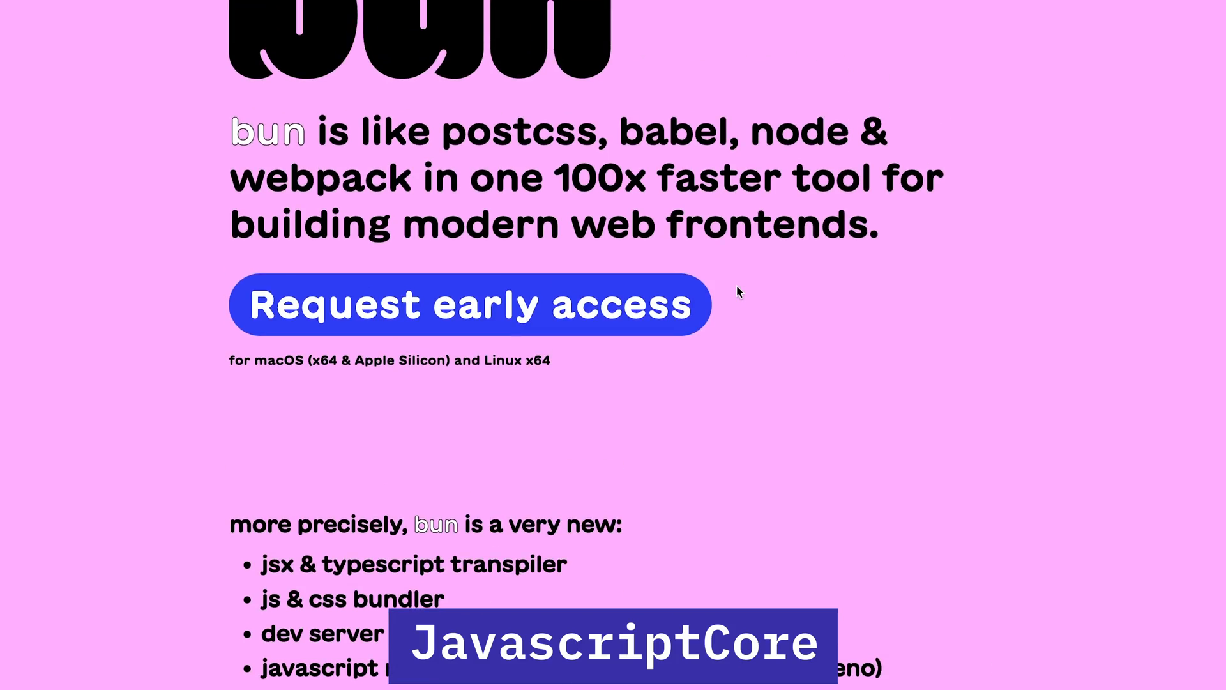
pyautogui.scroll(-3)
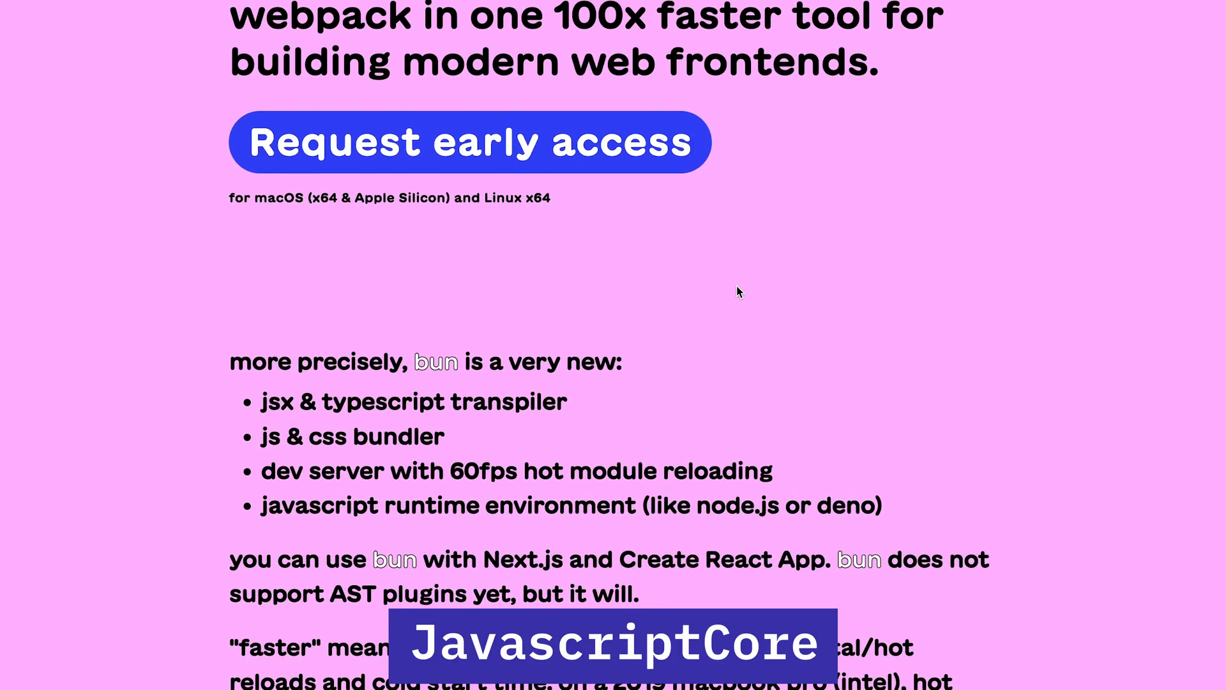
pyautogui.moveTo(419, 485)
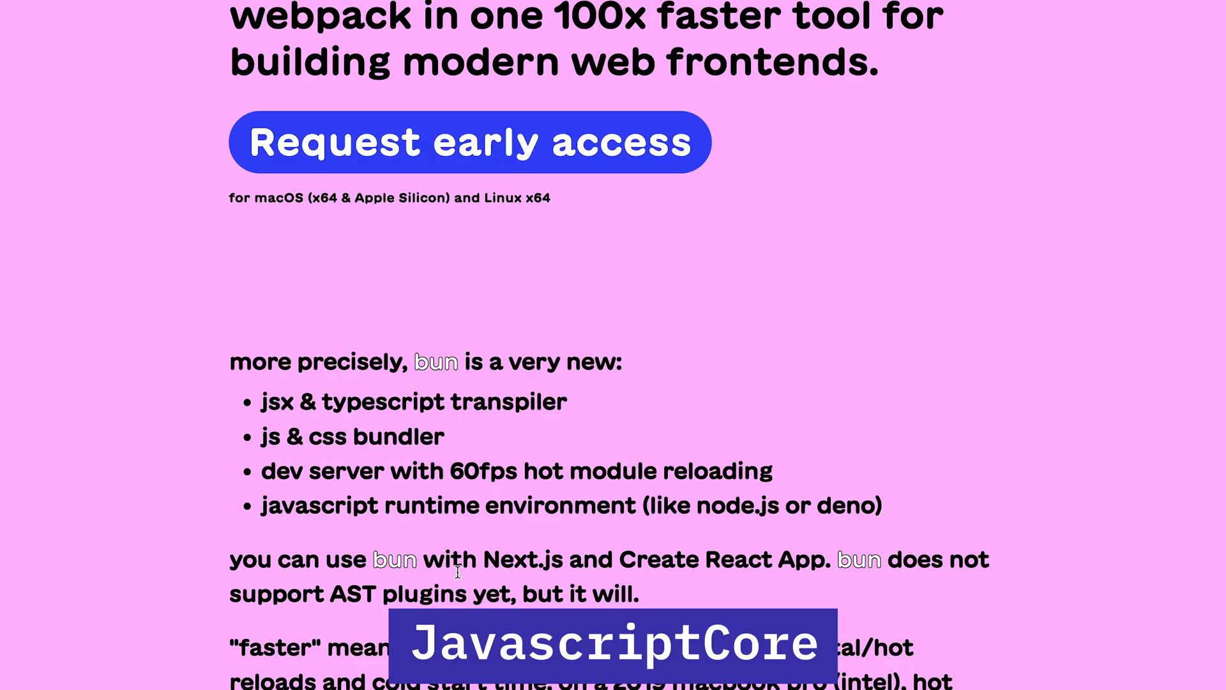
pyautogui.scroll(-3)
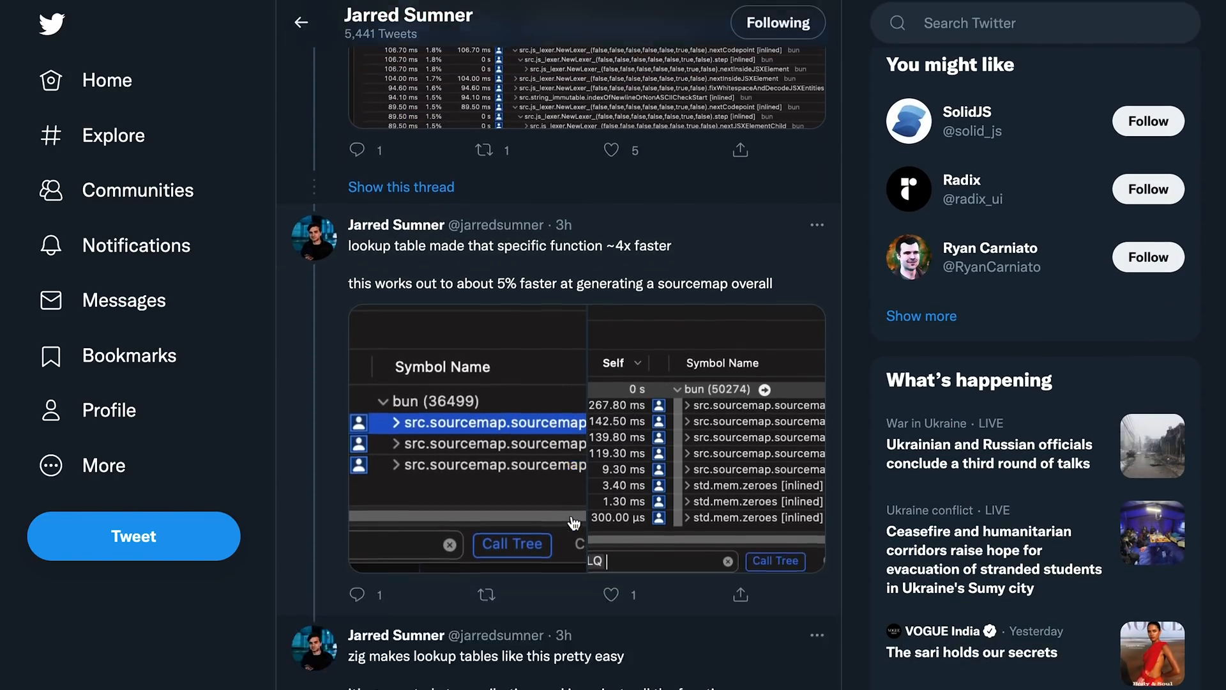
# - Scroll through Jarred Sumner's tweets about bun's sourcemap and lookup-table speedups
pyautogui.scroll(-3)
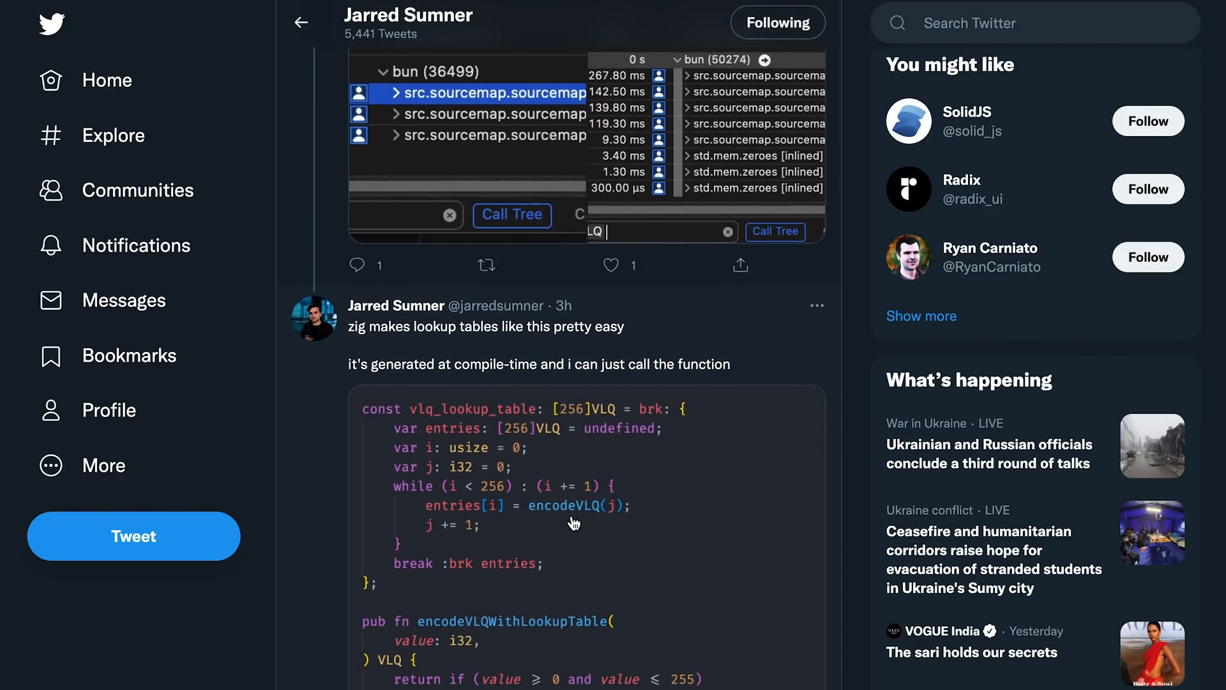
pyautogui.scroll(-3)
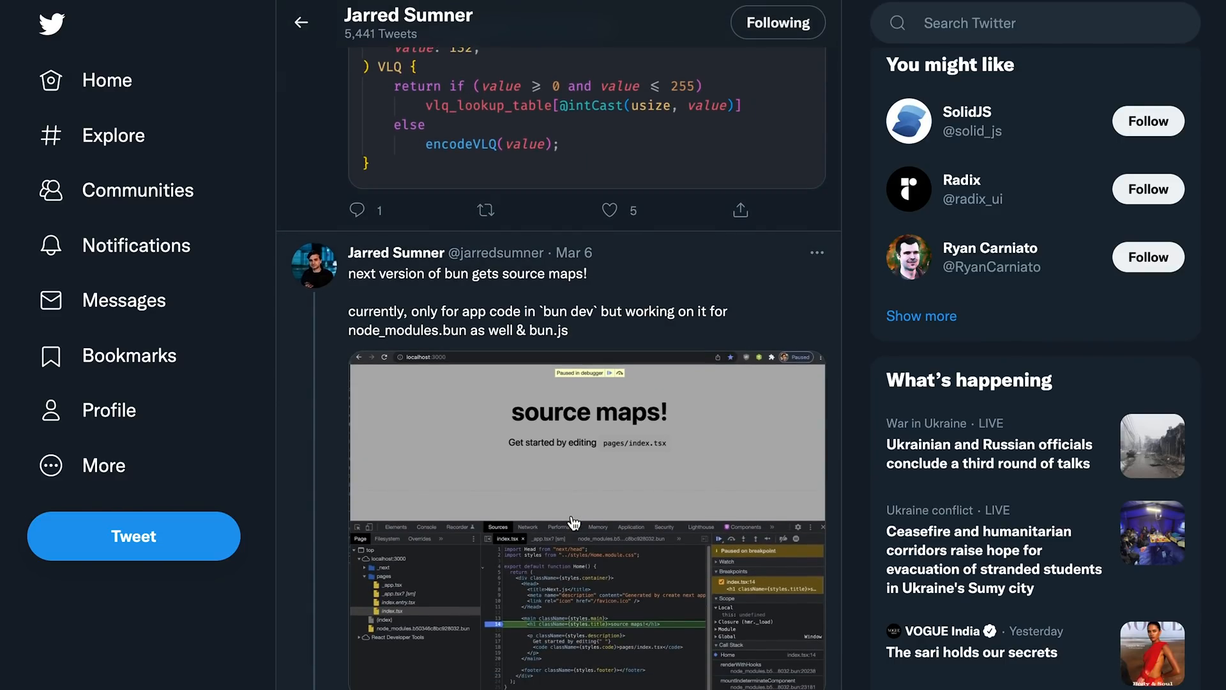
pyautogui.scroll(-3)
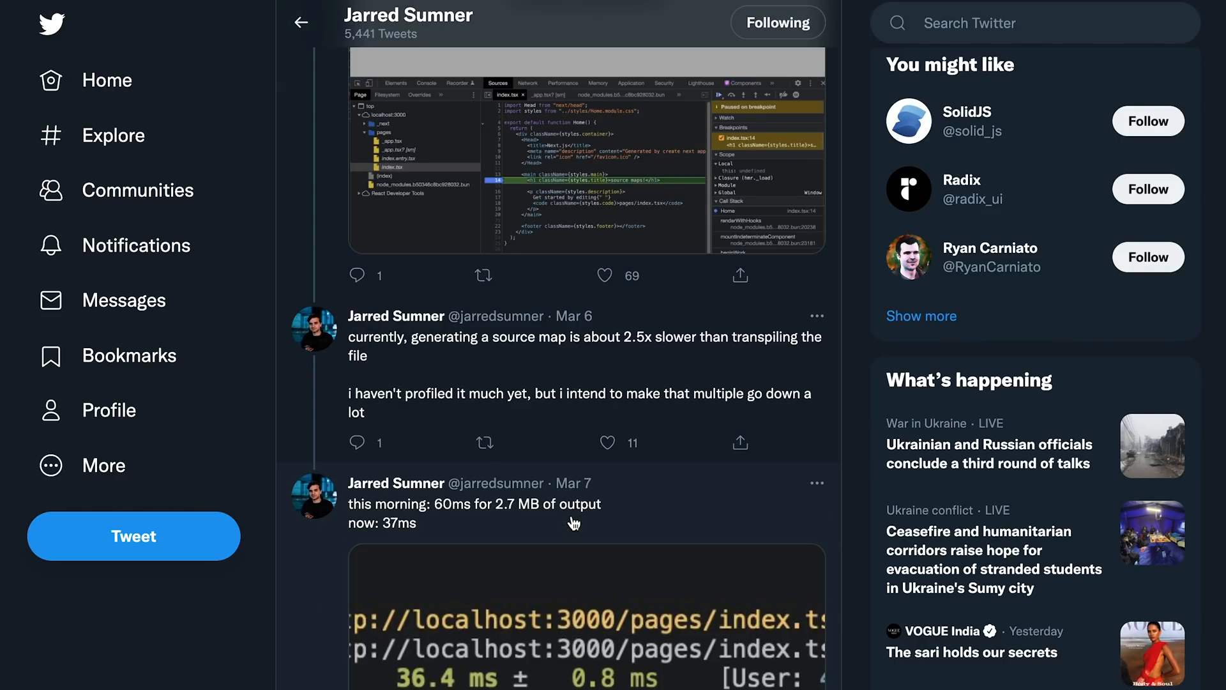
pyautogui.scroll(-3)
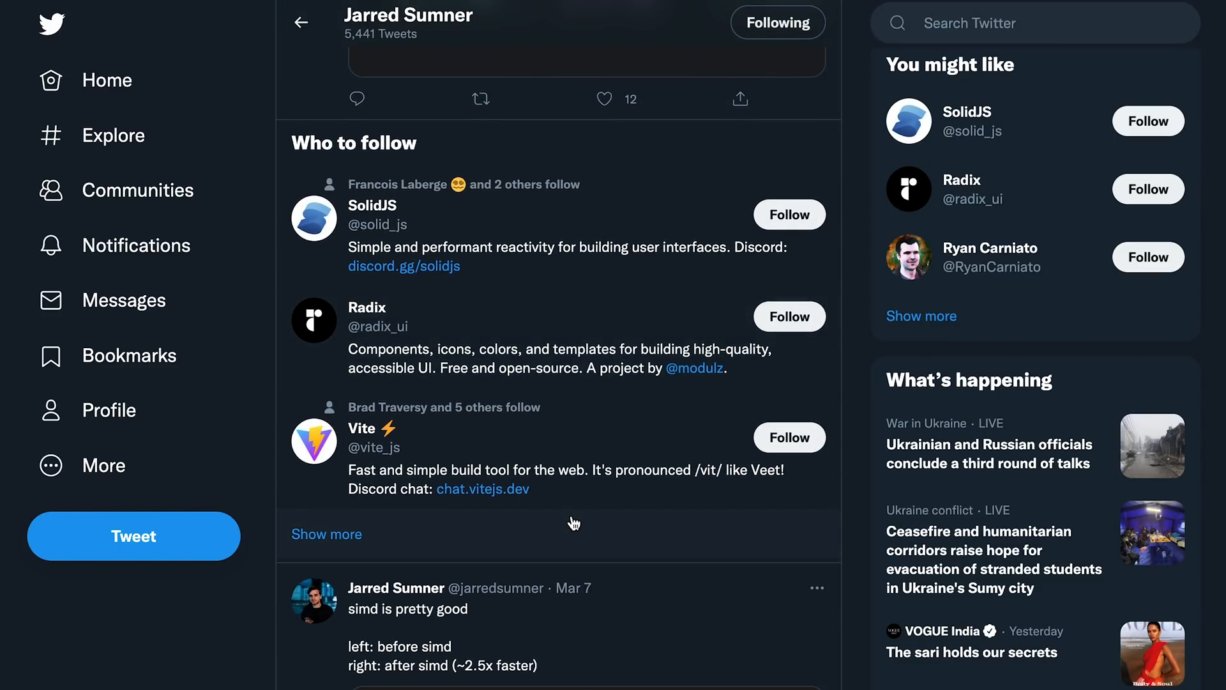
pyautogui.scroll(-3)
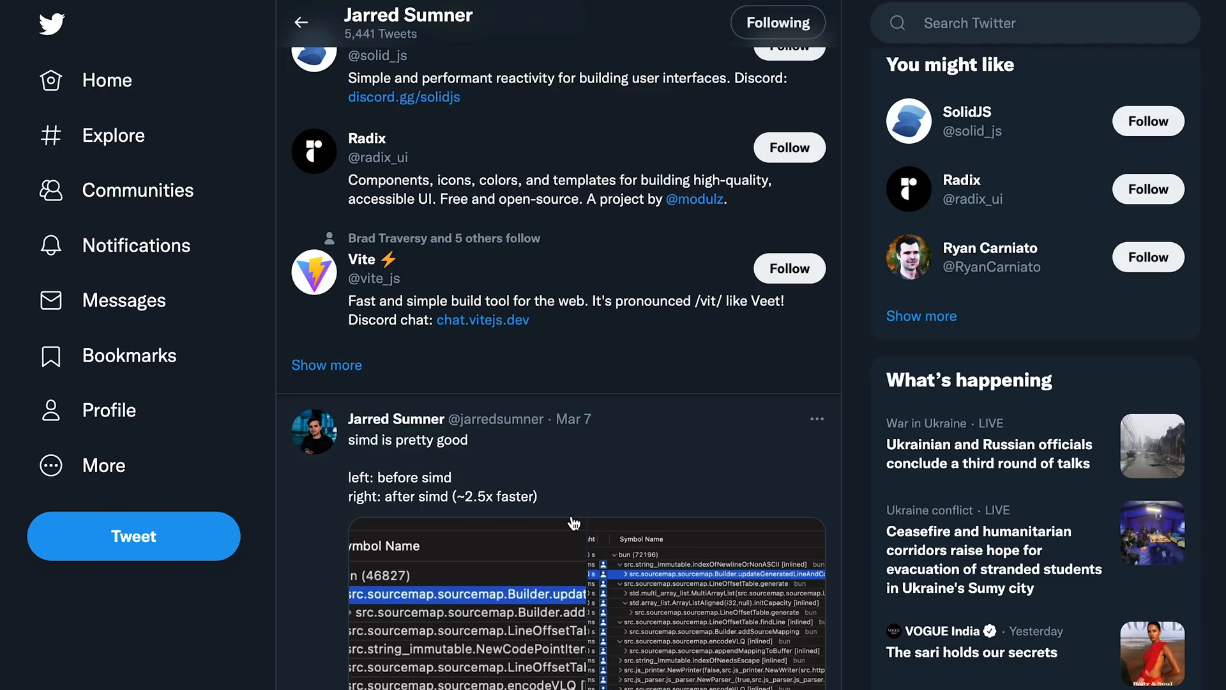
pyautogui.scroll(-3)
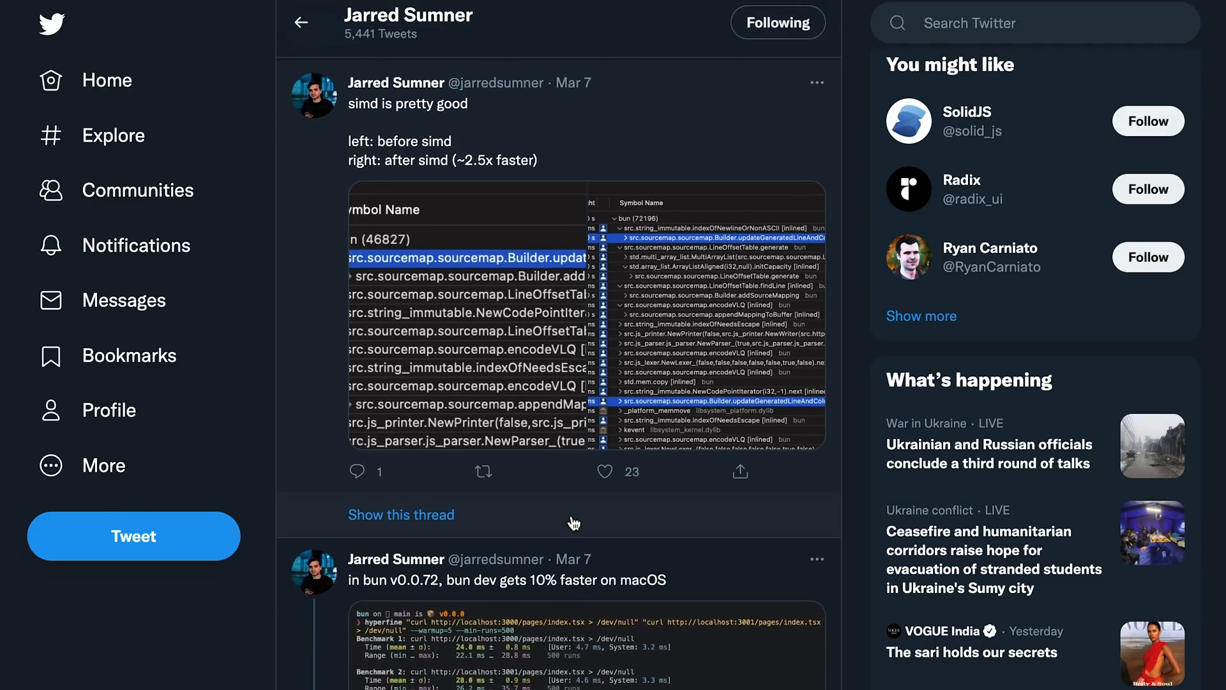
pyautogui.scroll(-3)
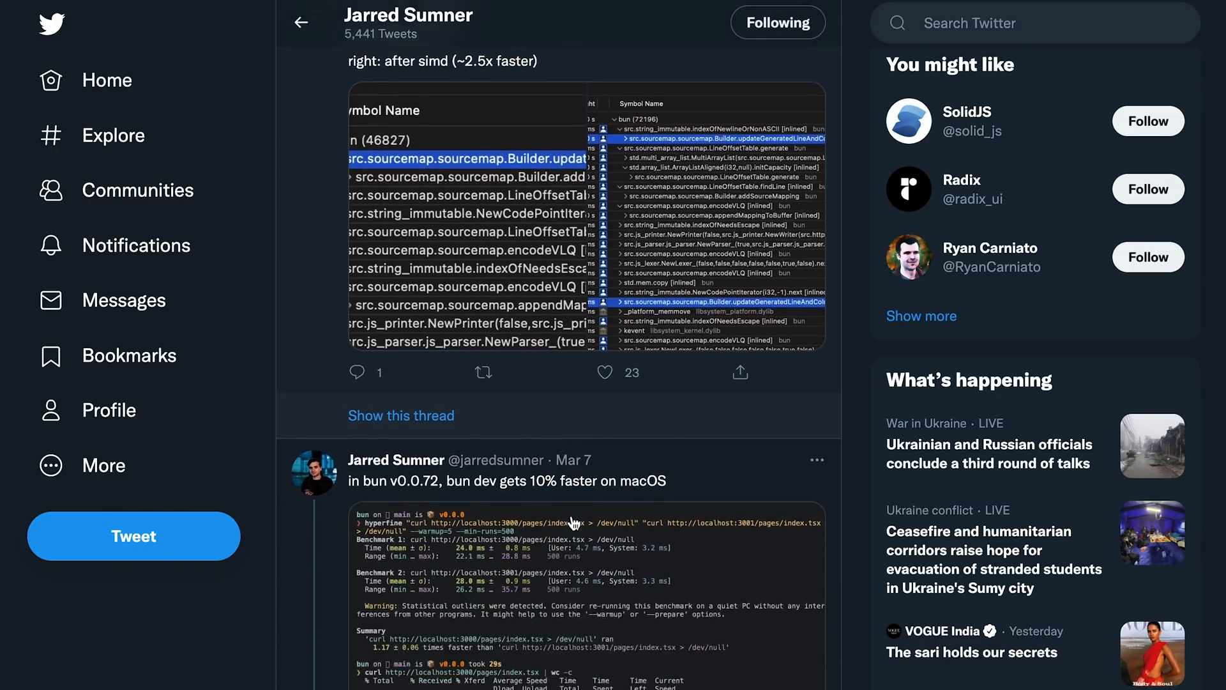
pyautogui.scroll(-3)
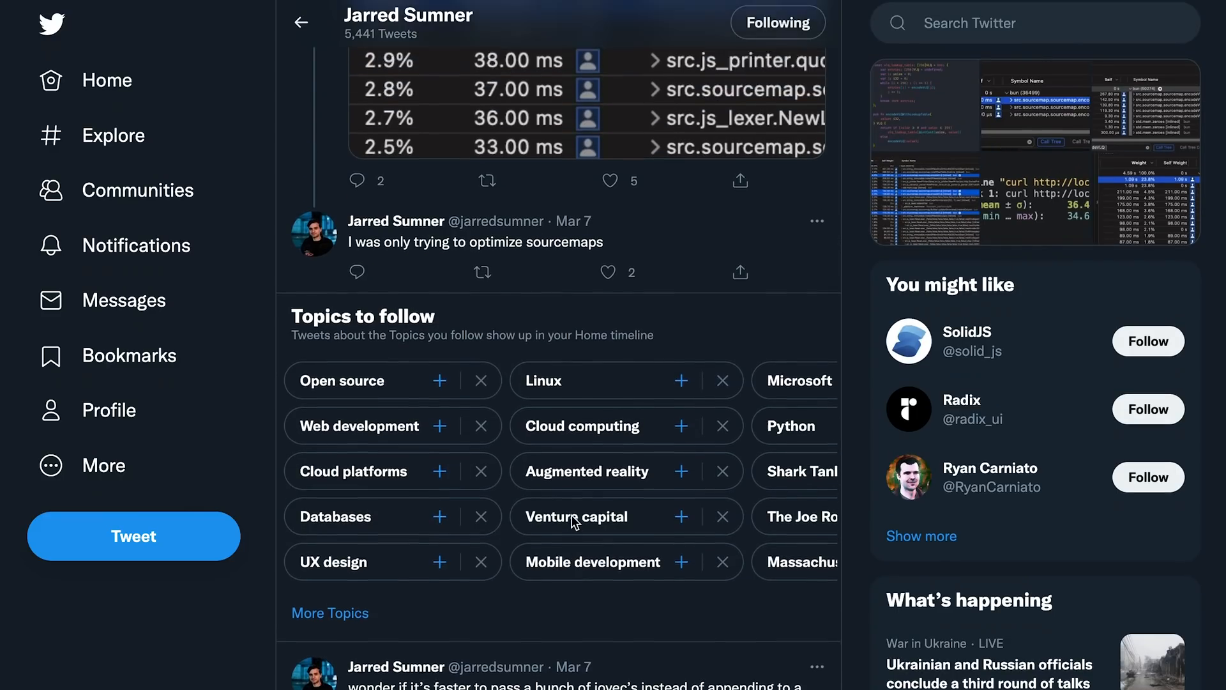
pyautogui.scroll(3)
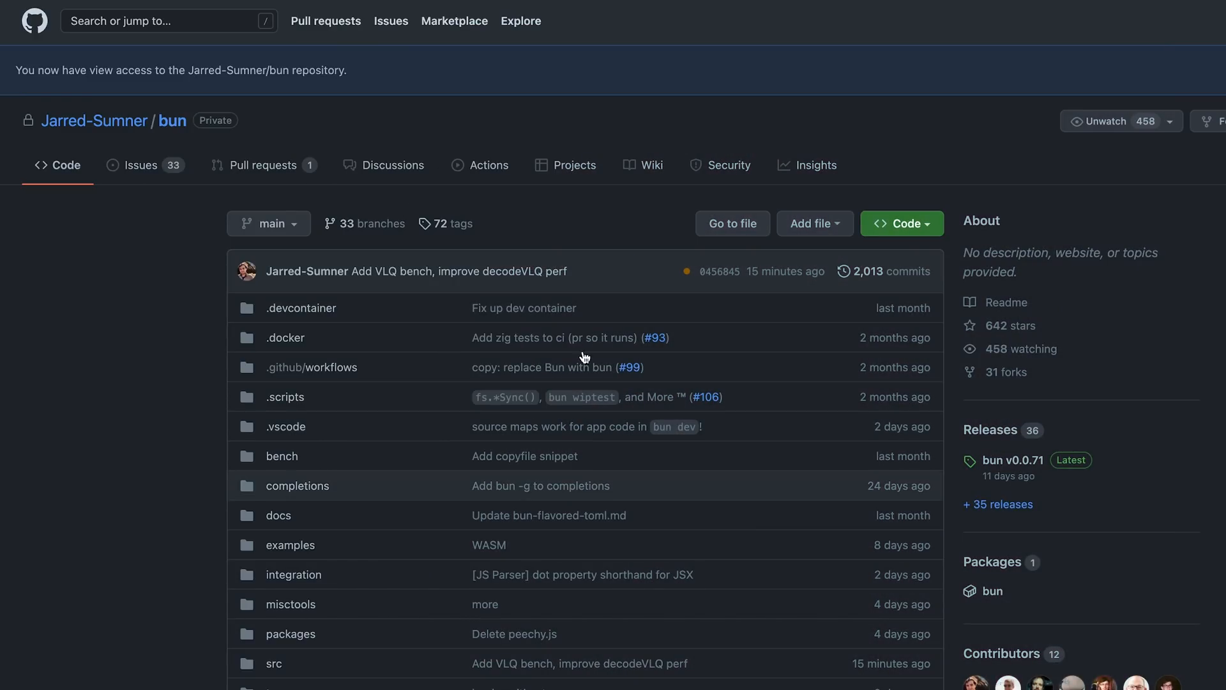
# - Scroll down the Jarred-Sumner/bun repository's folder list and recent commits
pyautogui.scroll(-3)
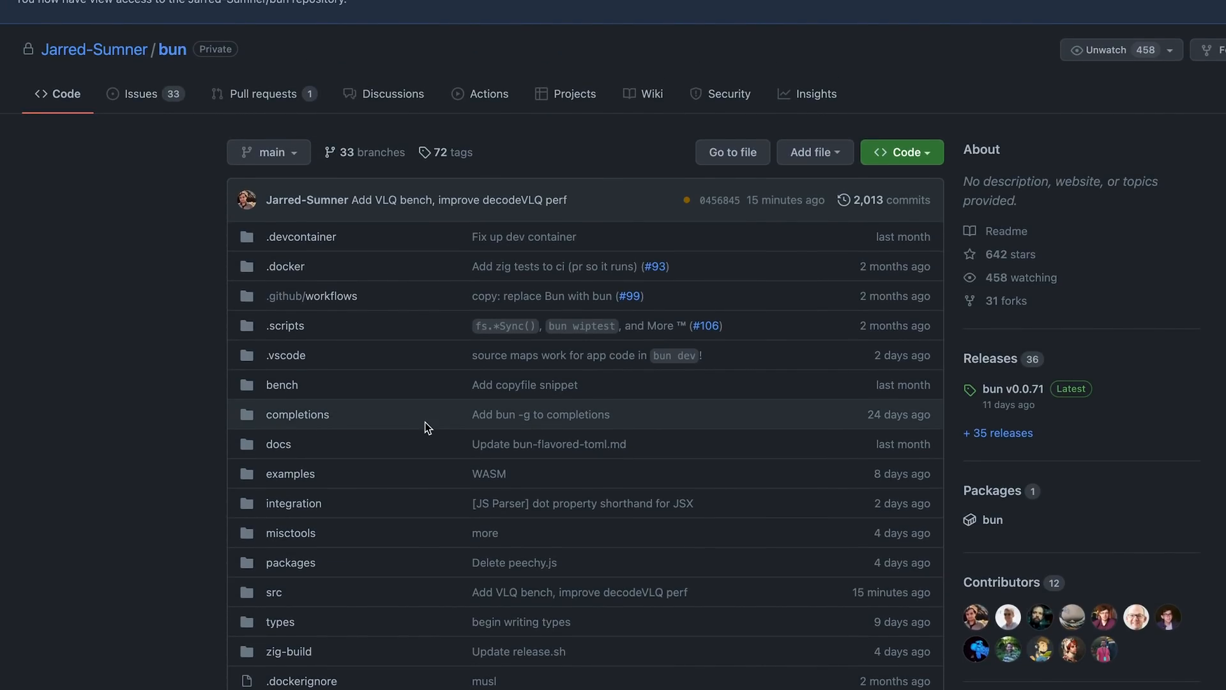
pyautogui.scroll(-3)
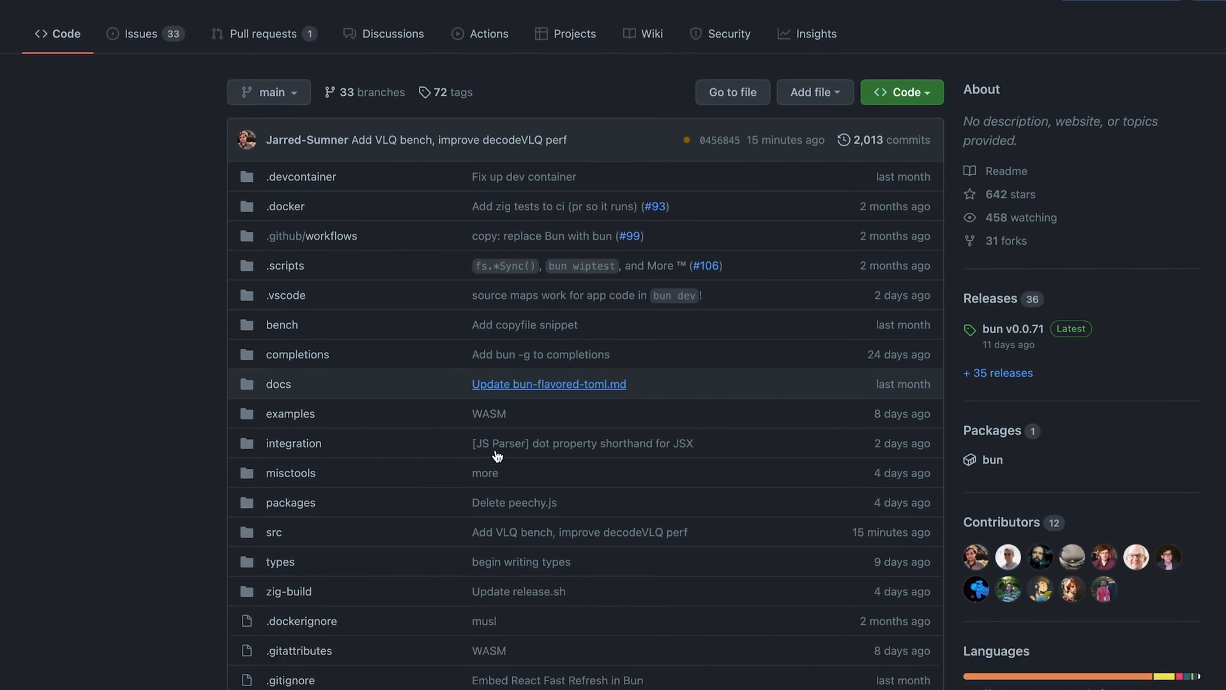
pyautogui.scroll(-3)
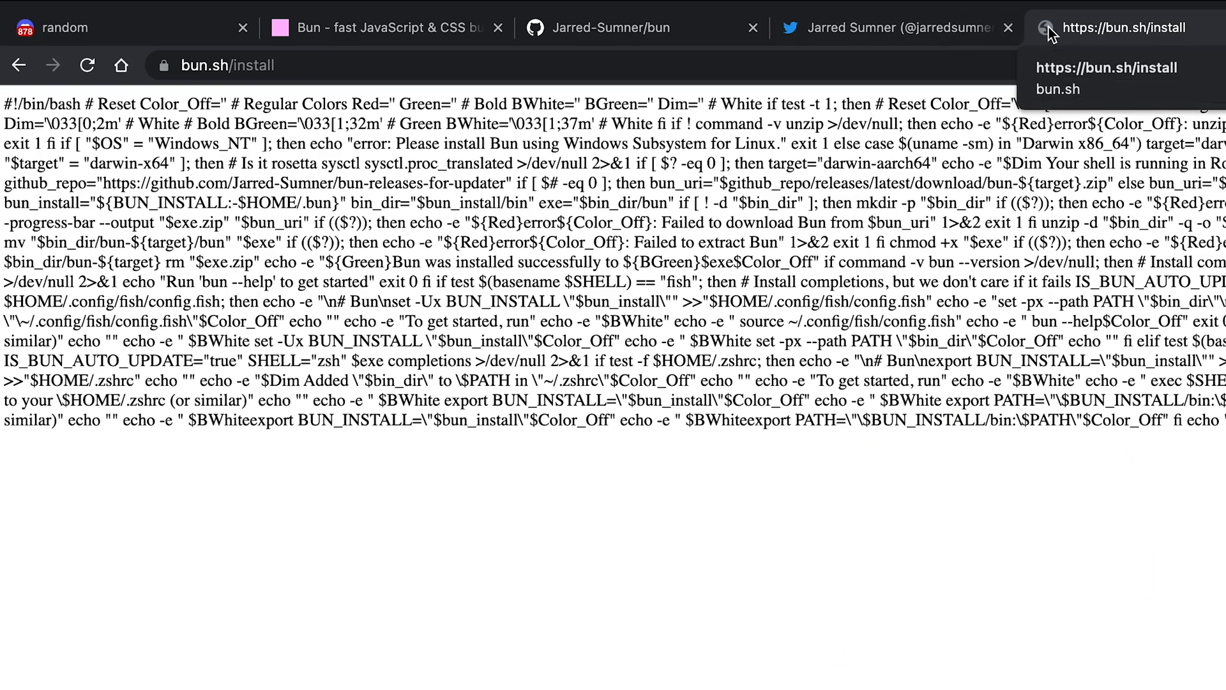
# - Review bun's Discord random channel, the bun homepage and the bun GitHub repository
pyautogui.click(383, 27)
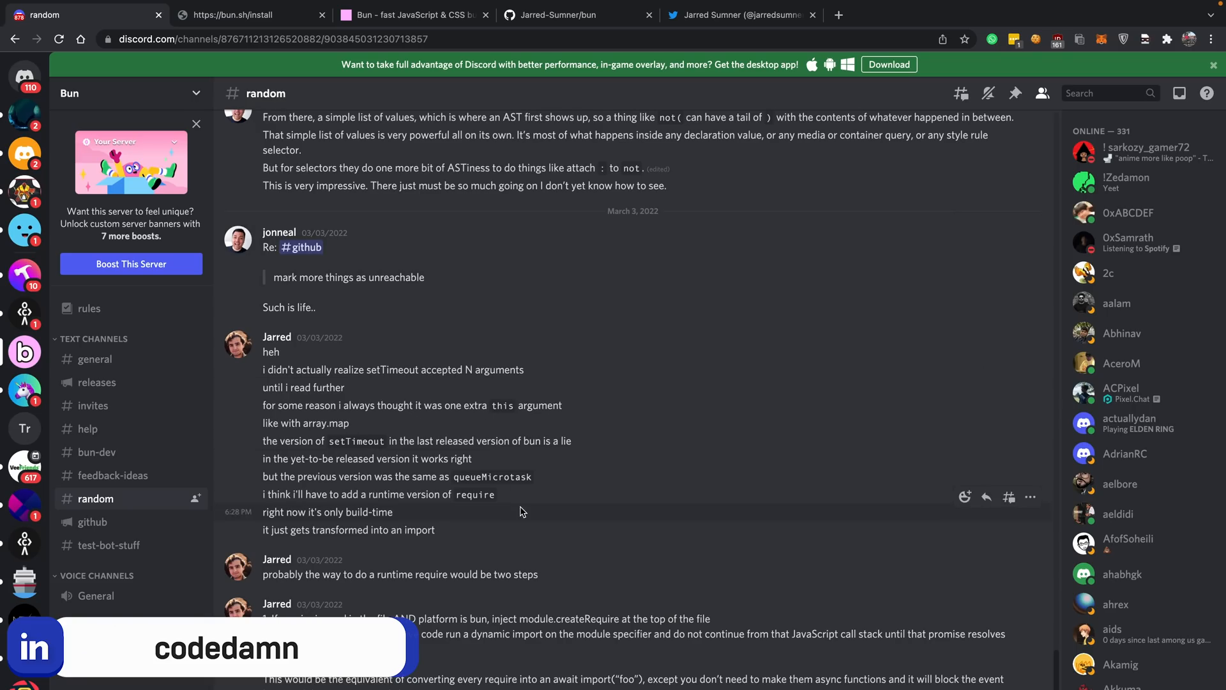
pyautogui.click(410, 14)
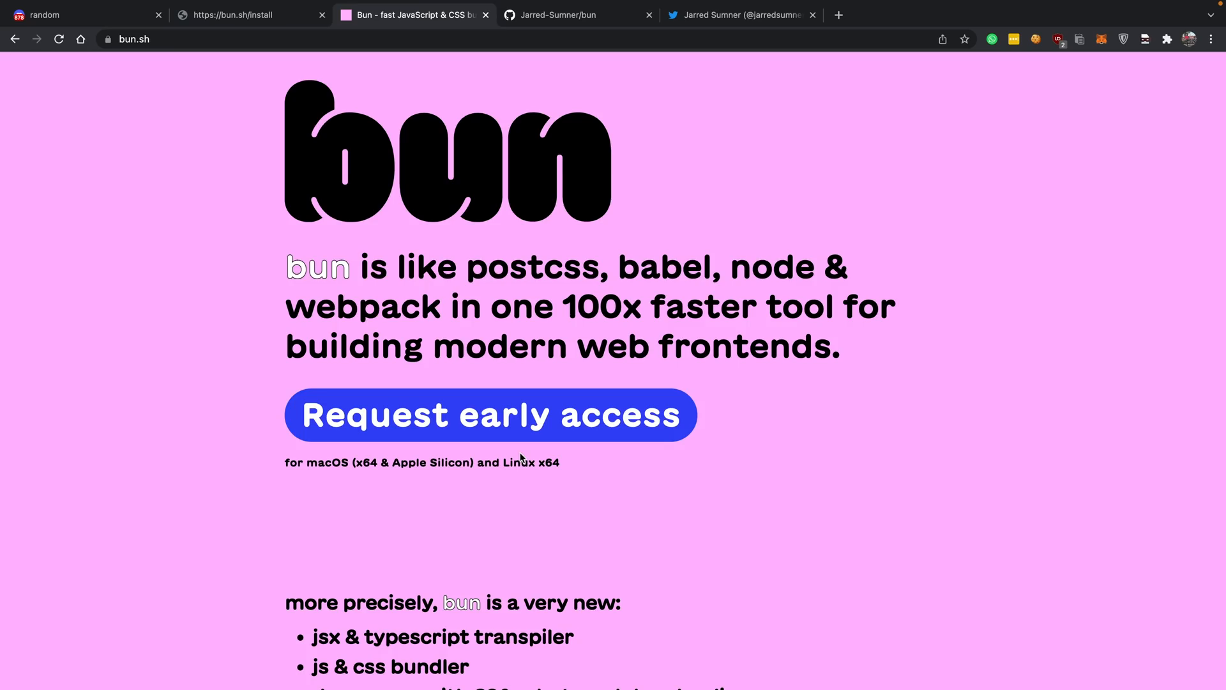
pyautogui.click(557, 15)
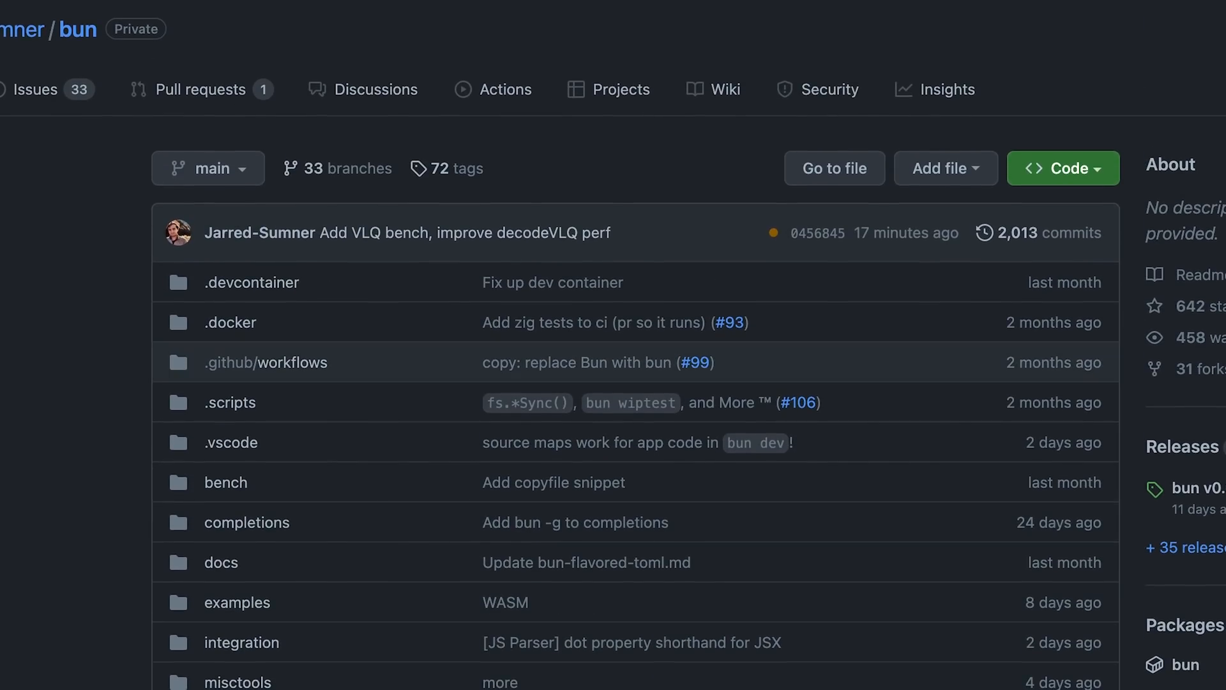
pyautogui.scroll(-3)
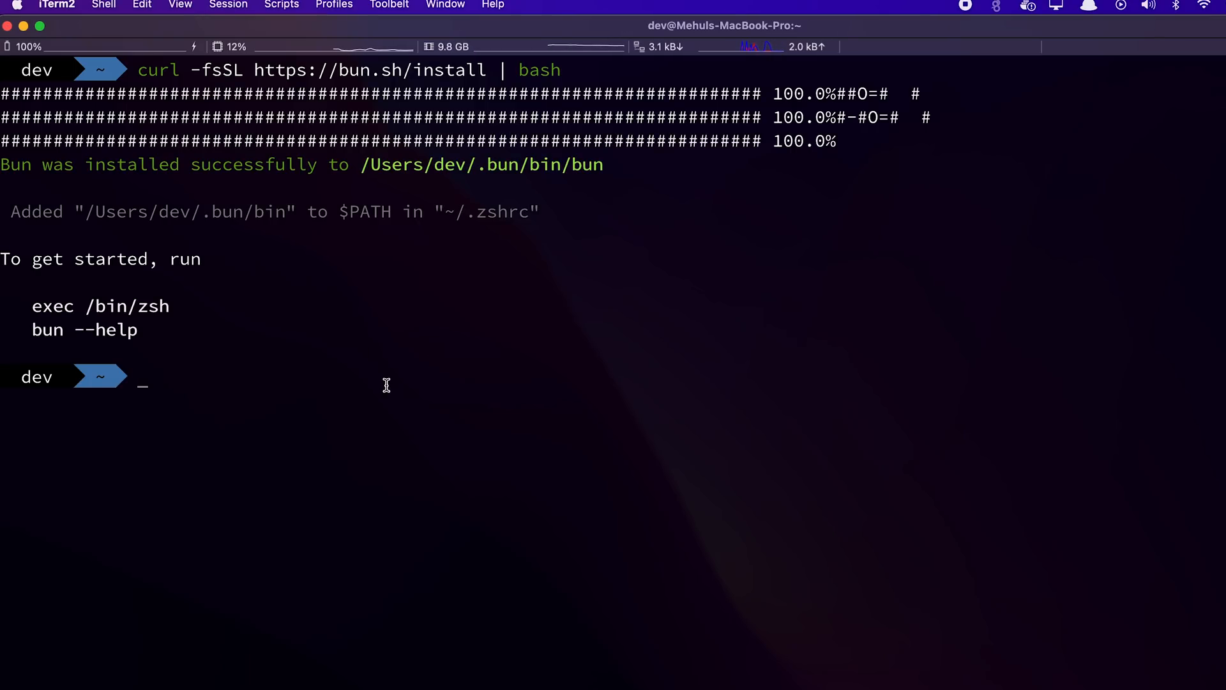
# - Reload the shell with exec $SHELL, run bun --help to list its commands, then clear the terminal
pyautogui.write('exec $SHE')
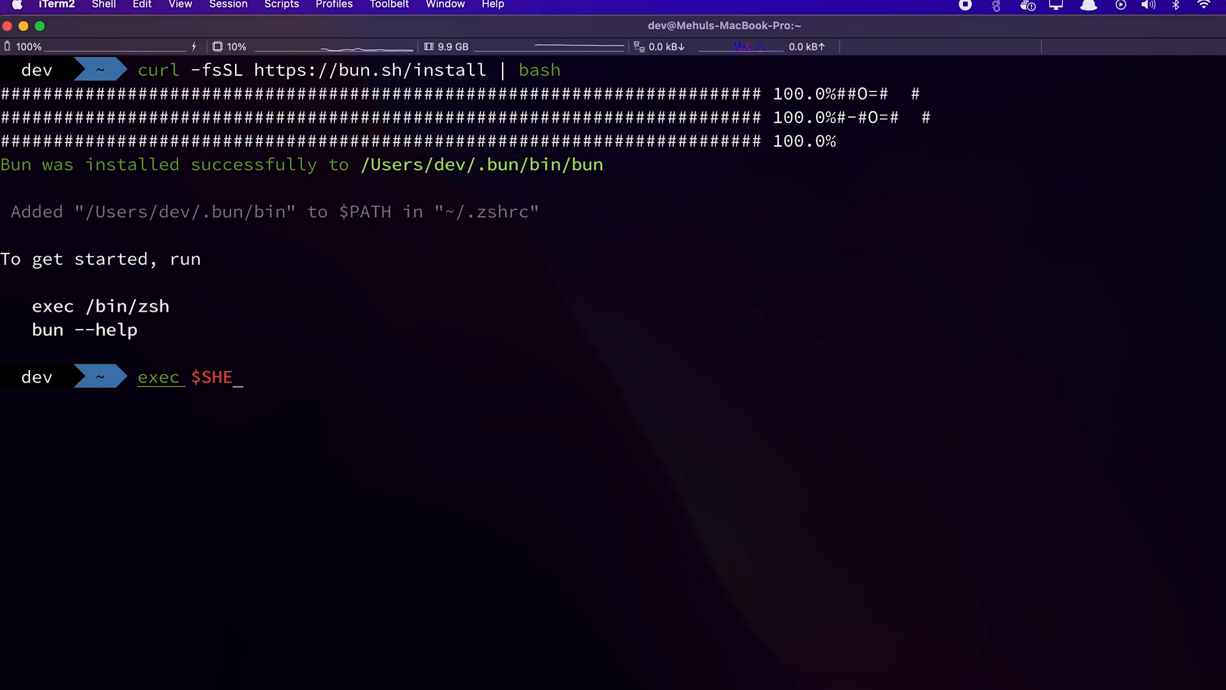
pyautogui.write('LL')
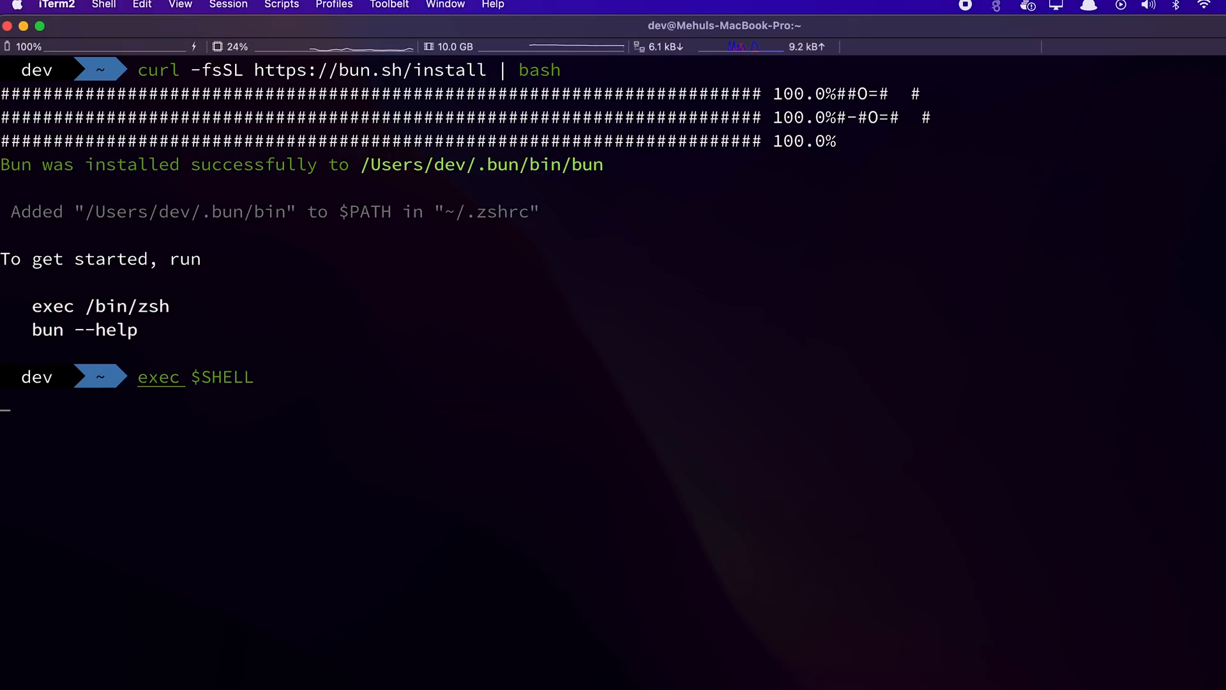
pyautogui.write('bun --h')
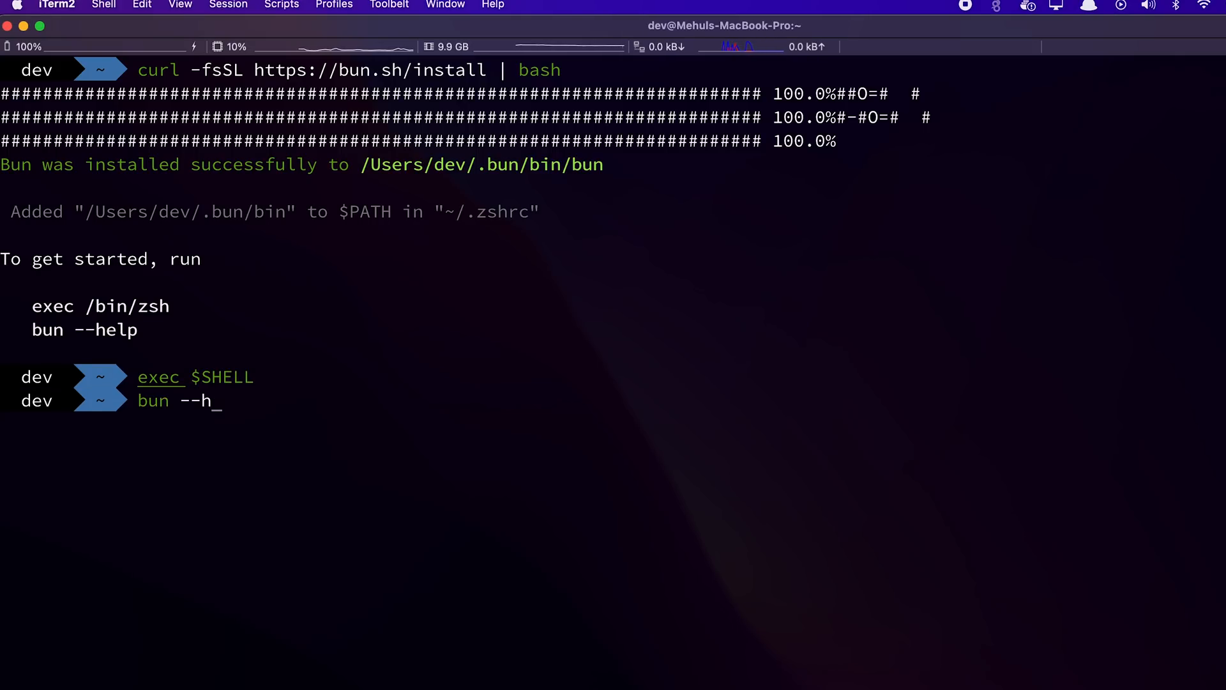
pyautogui.press('Return')
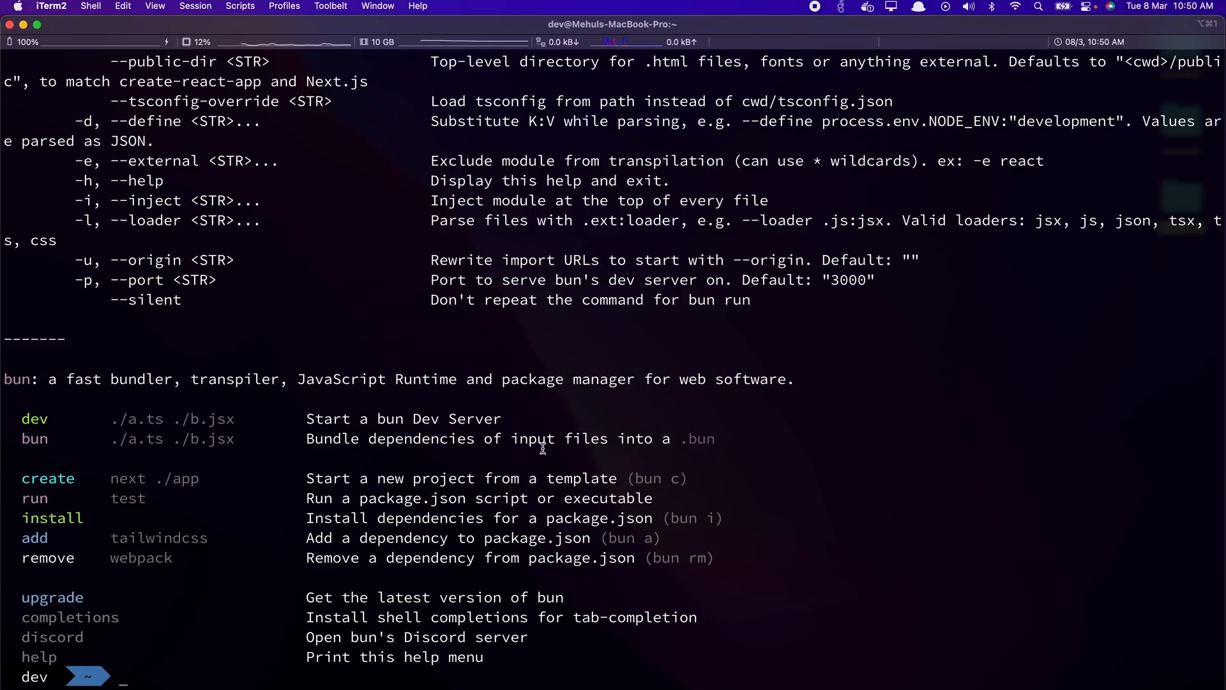
pyautogui.write('cle')
pyautogui.write('b')
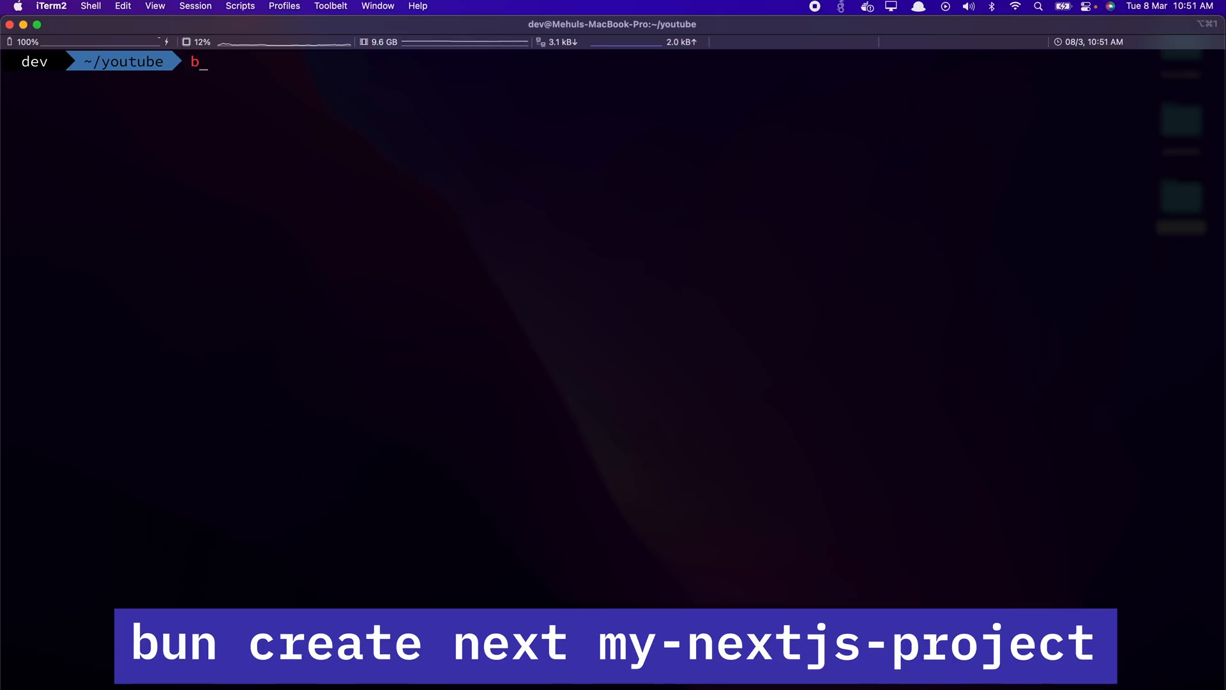
# - Run bun create next my-nextjs-project in ~/youtube to scaffold a Next.js project
pyautogui.write('un create next')
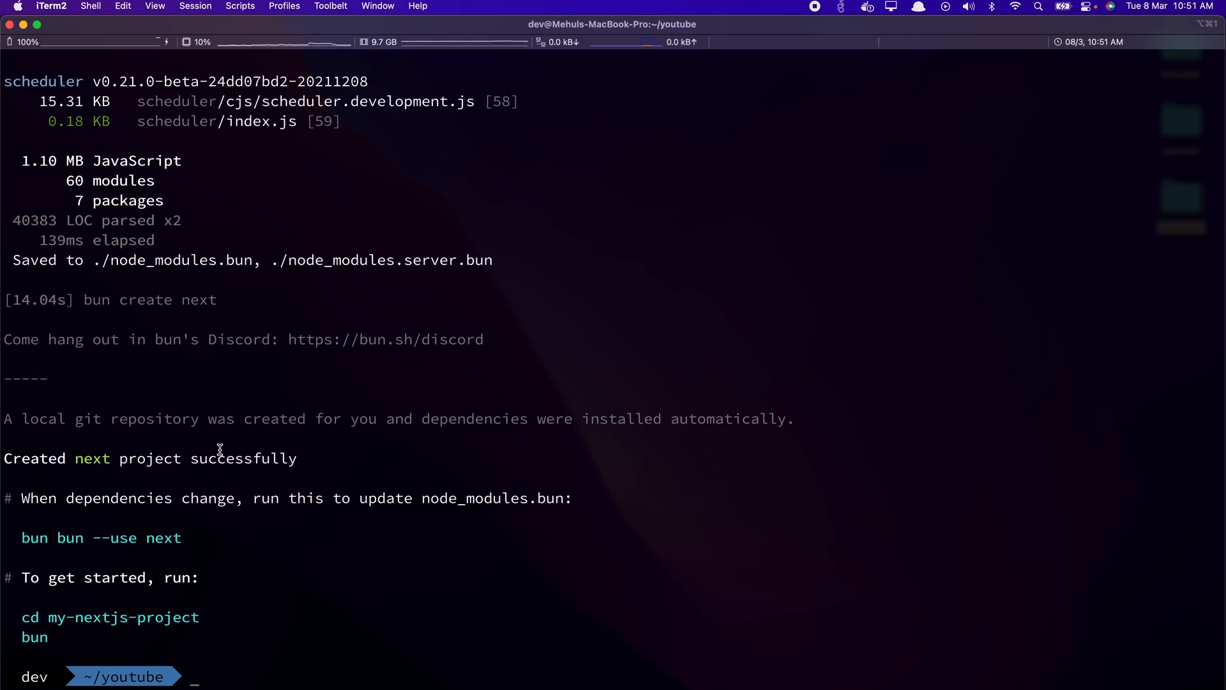
pyautogui.moveTo(266, 555)
pyautogui.write('c')
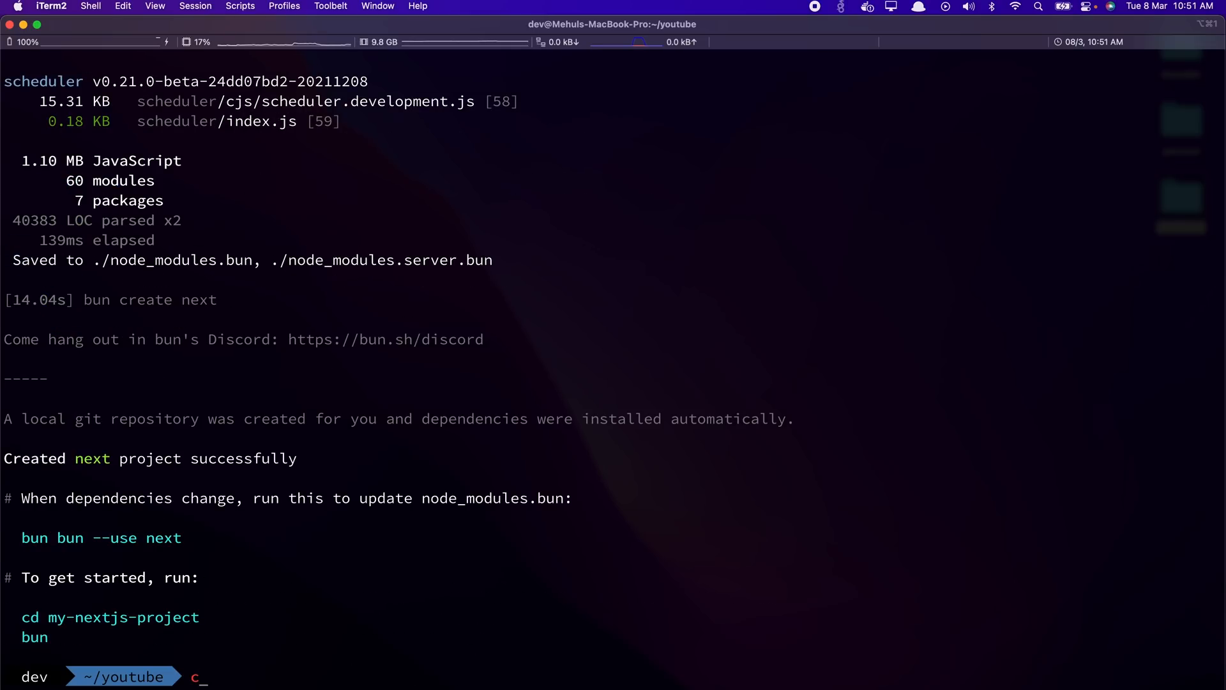
# - Enter my-nextjs-project, start the bun dev server and follow its localhost:3000 link
pyautogui.write('d my-nextjs-project/')
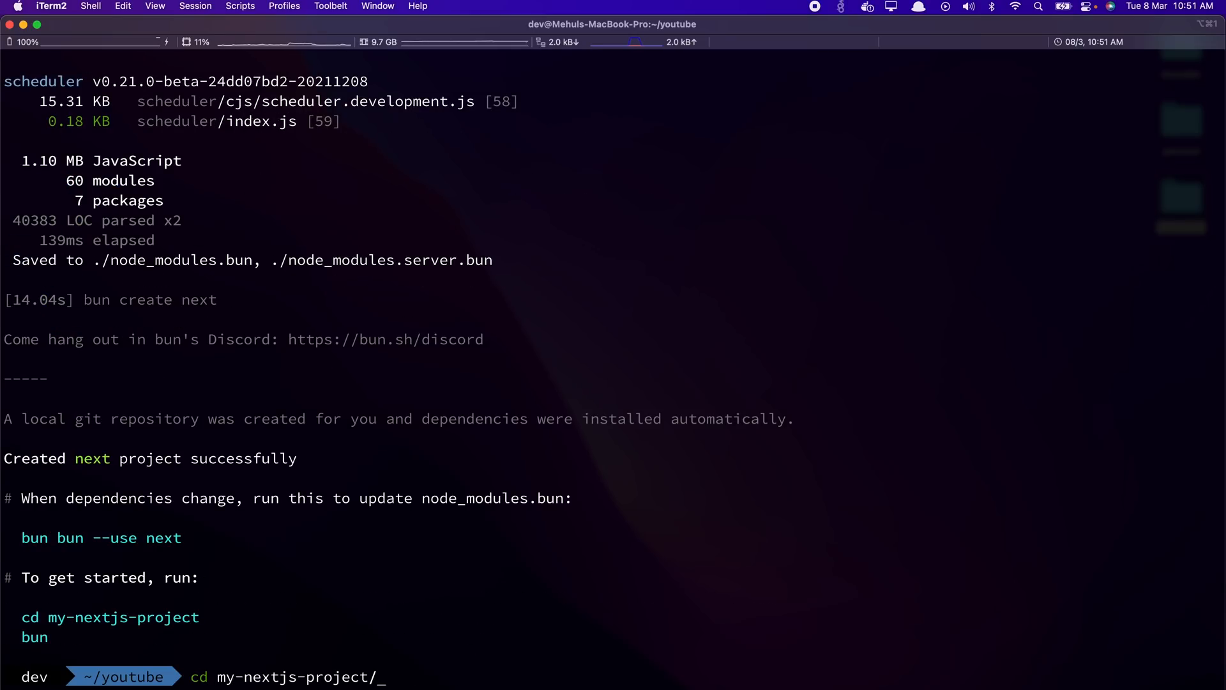
pyautogui.press('enter')
pyautogui.write('bun')
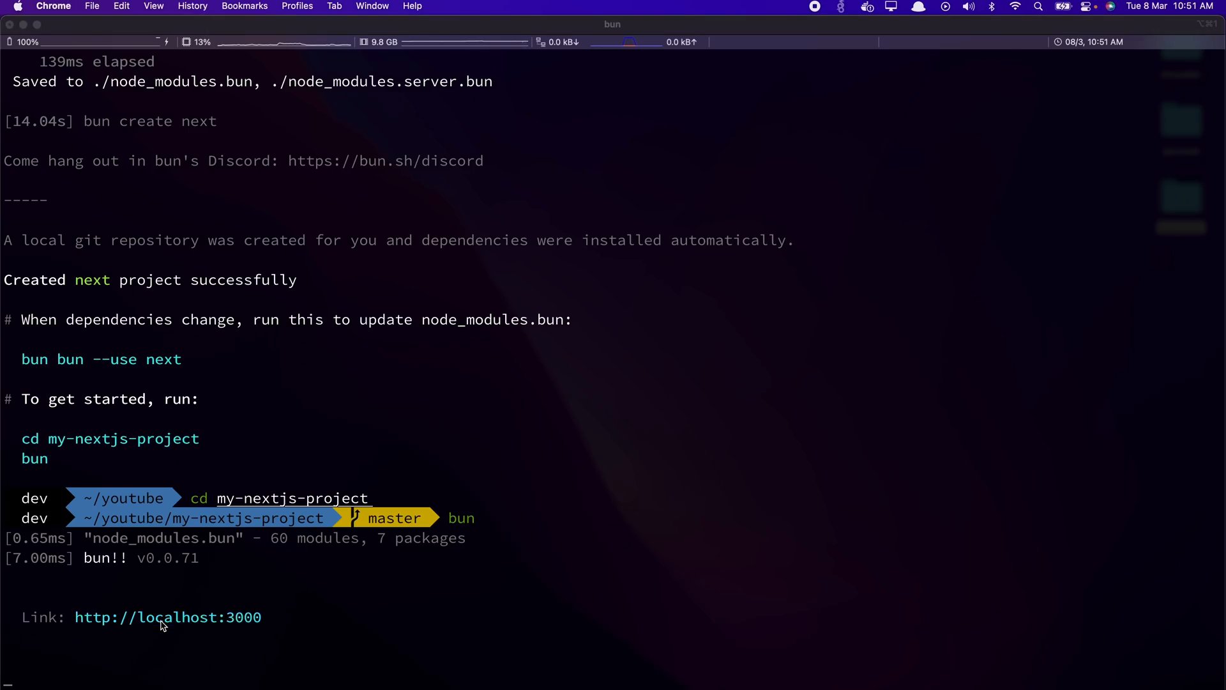
pyautogui.click(168, 617)
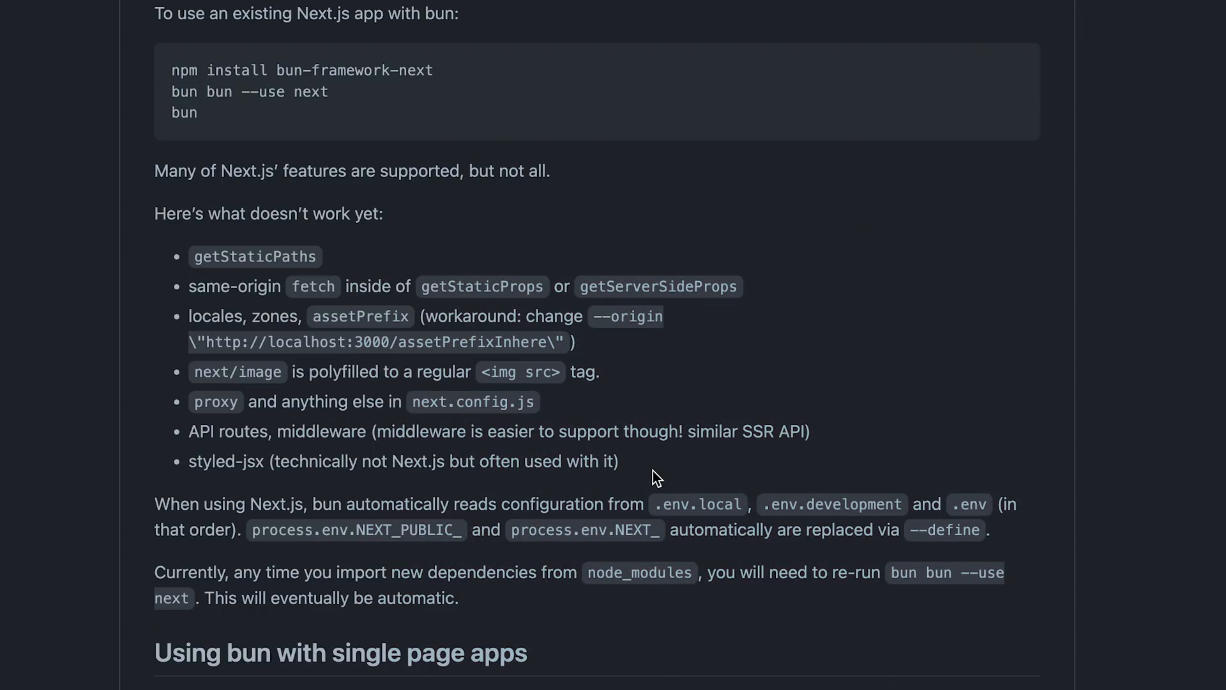
pyautogui.moveTo(399, 422)
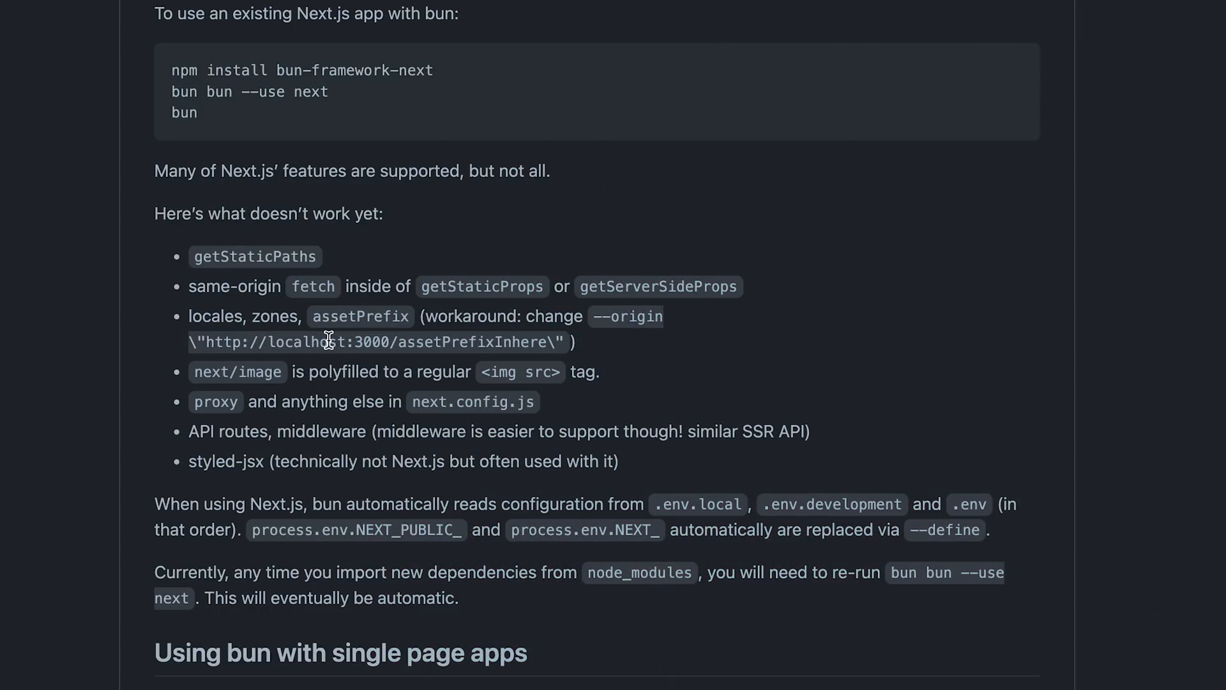
pyautogui.scroll(-3)
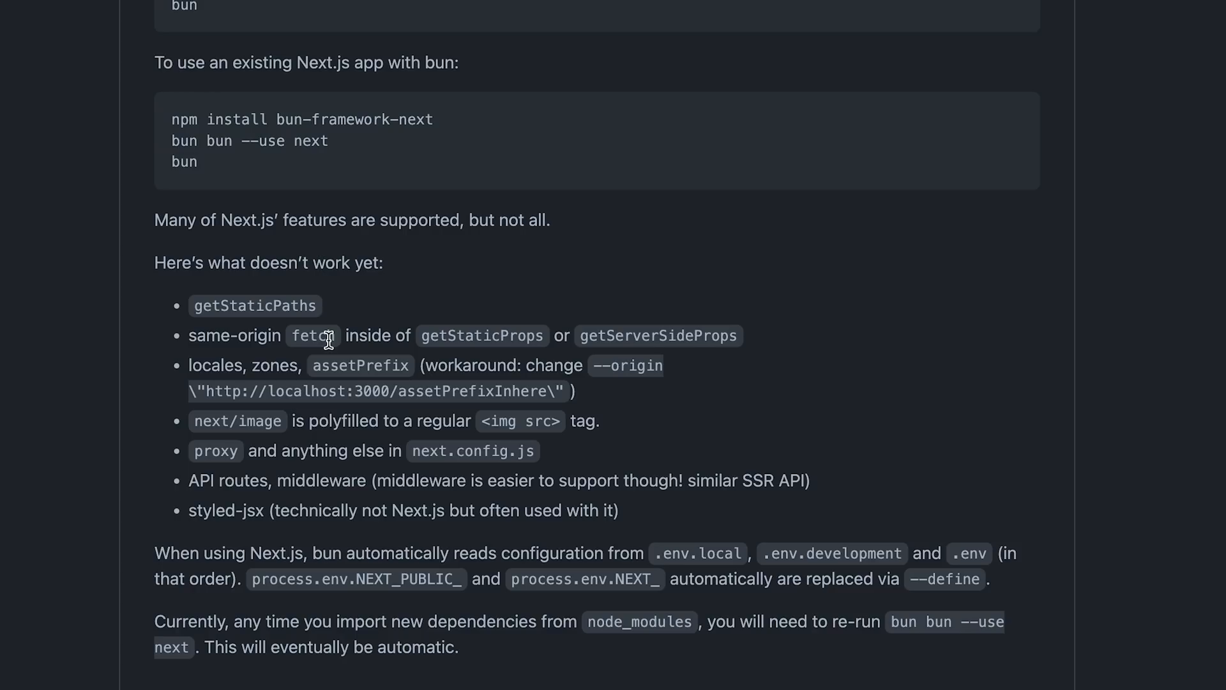
pyautogui.moveTo(193, 229)
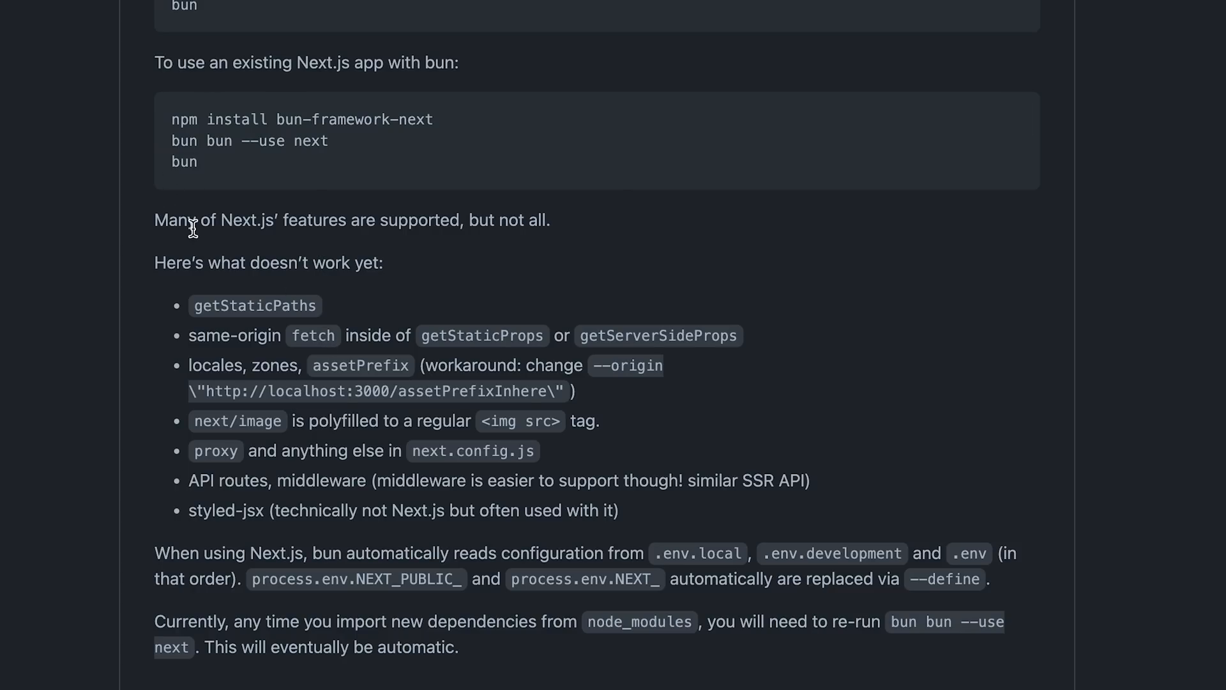
pyautogui.moveTo(227, 263)
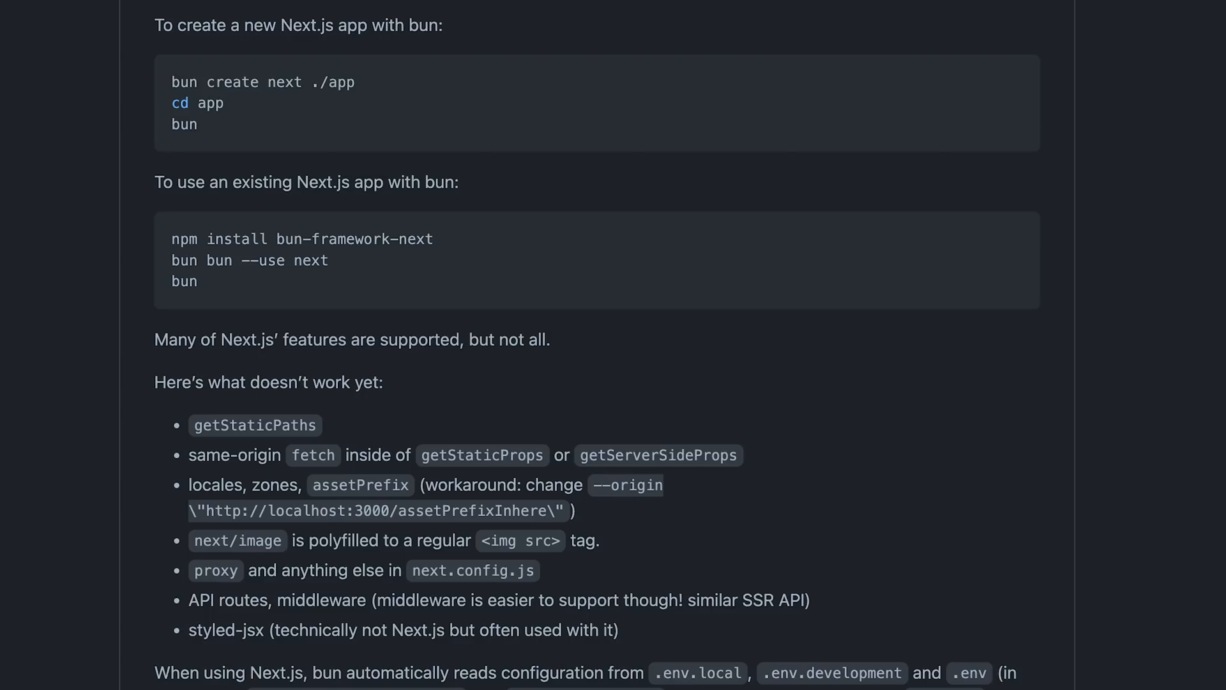
pyautogui.scroll(-3)
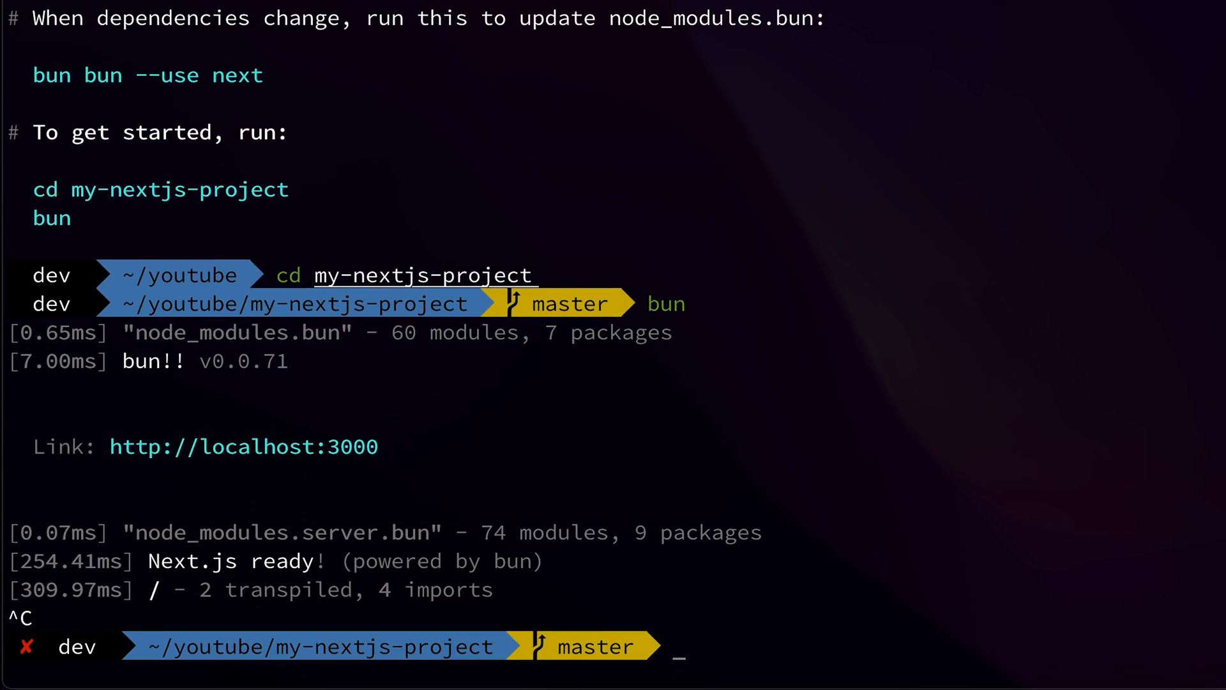
# - Return to ~/youtube and run bun create react my-react-bun-app
pyautogui.write('..')
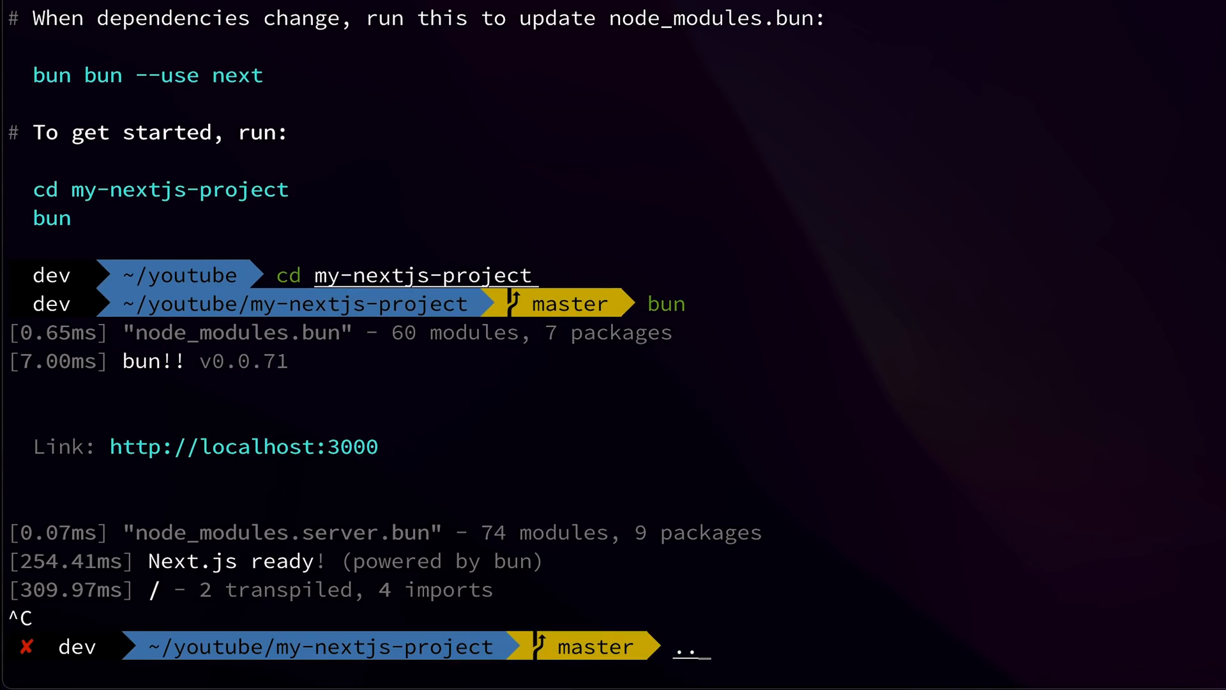
pyautogui.write('bun create react')
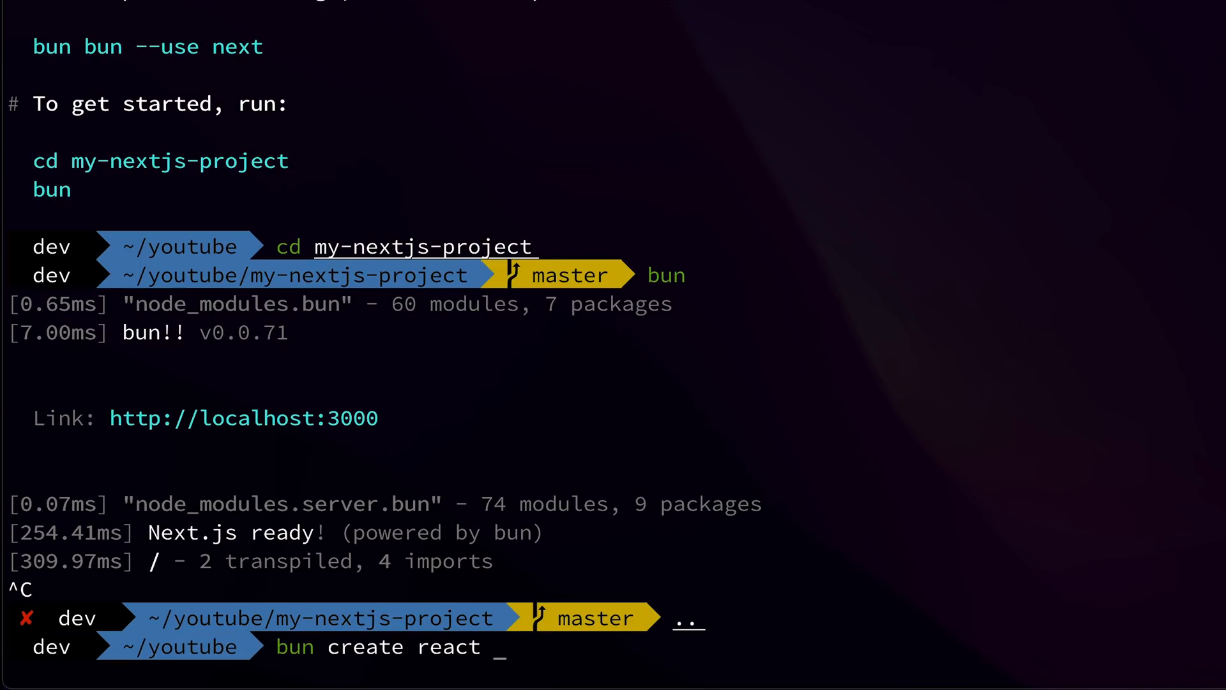
pyautogui.write('my')
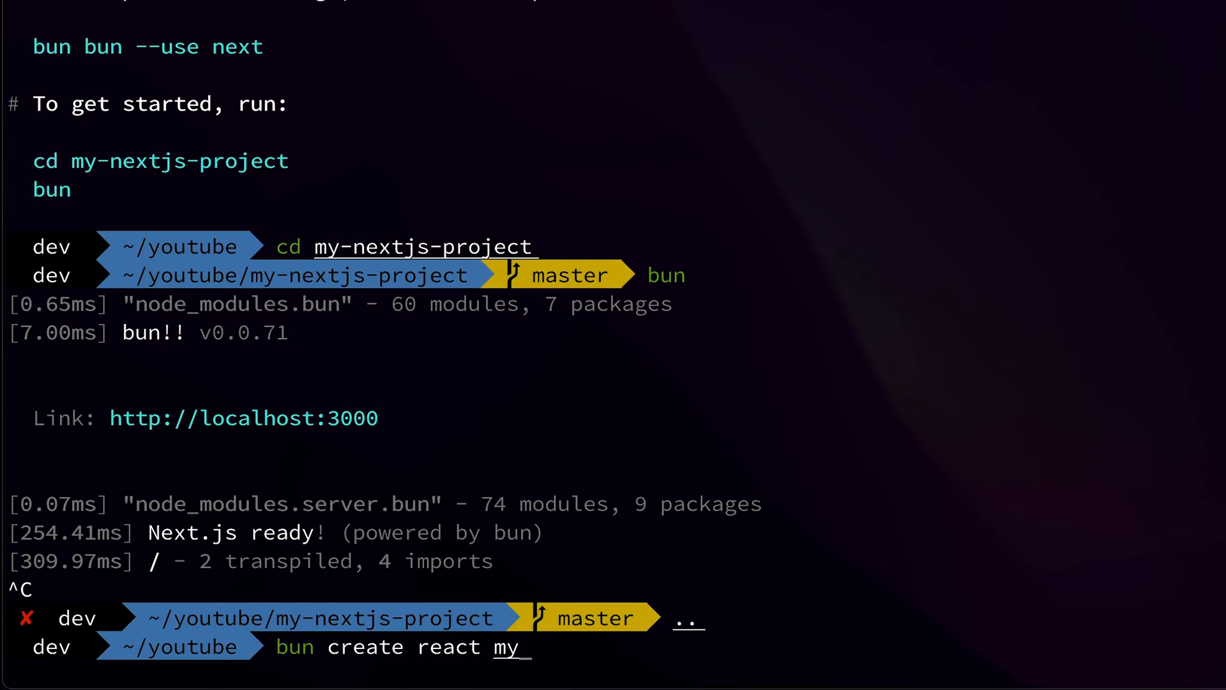
pyautogui.write('-react-bun-app')
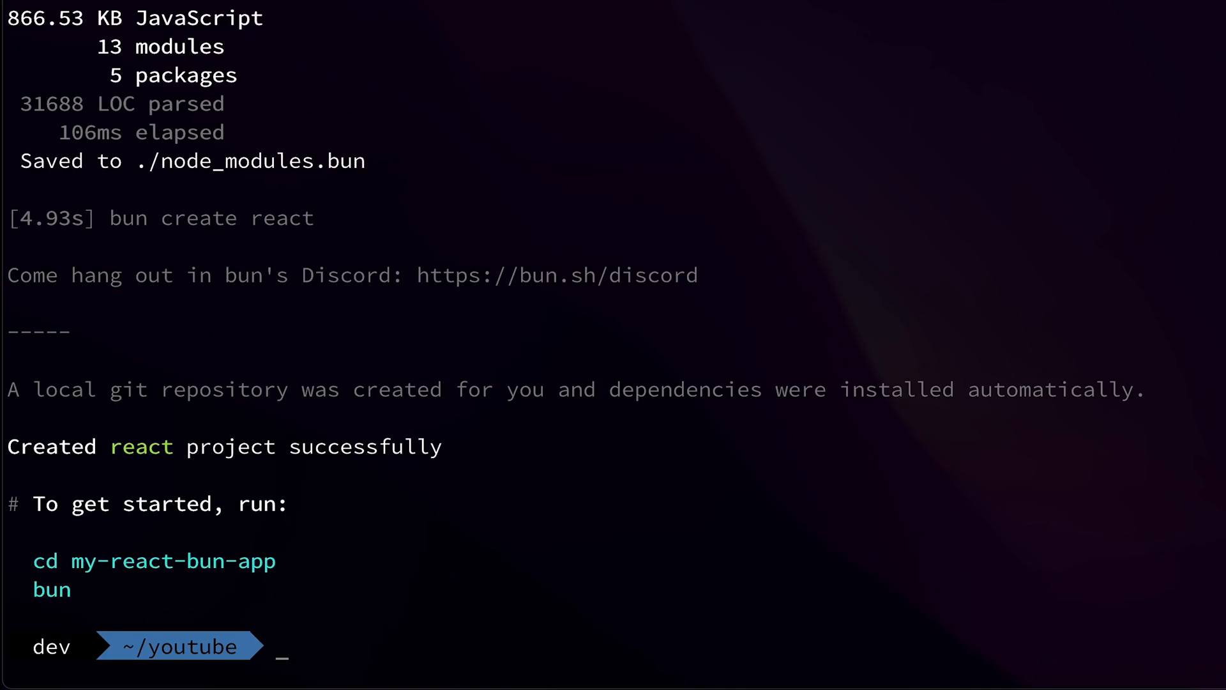
# - Enter my-react-bun-app, list its files noting node_modules.bun, serve it with bun and stop it
pyautogui.write('cd my-react-bun-app')
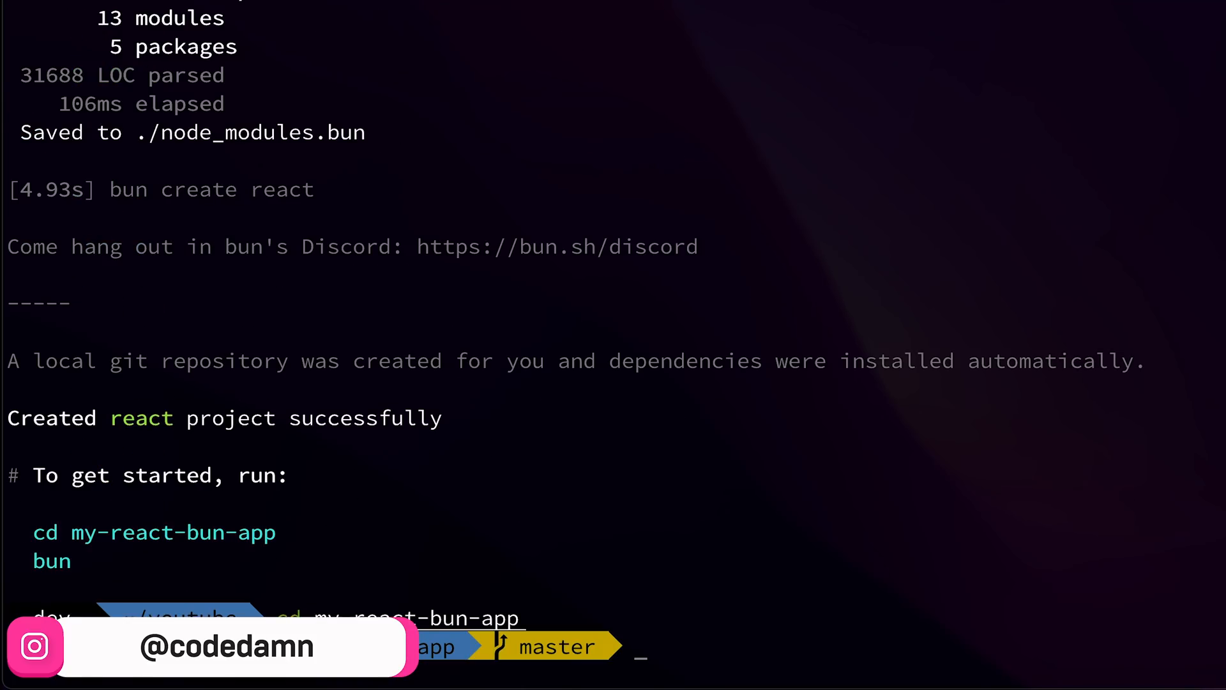
pyautogui.write('ls')
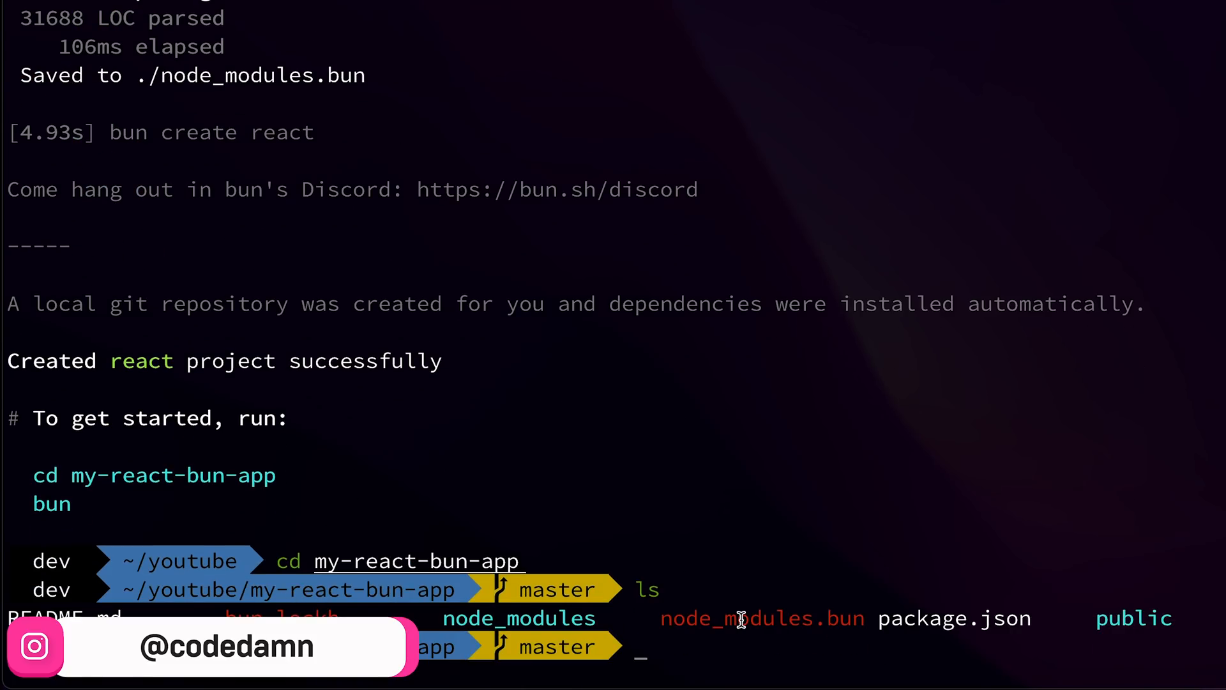
pyautogui.doubleClick(761, 618)
pyautogui.write('bun')
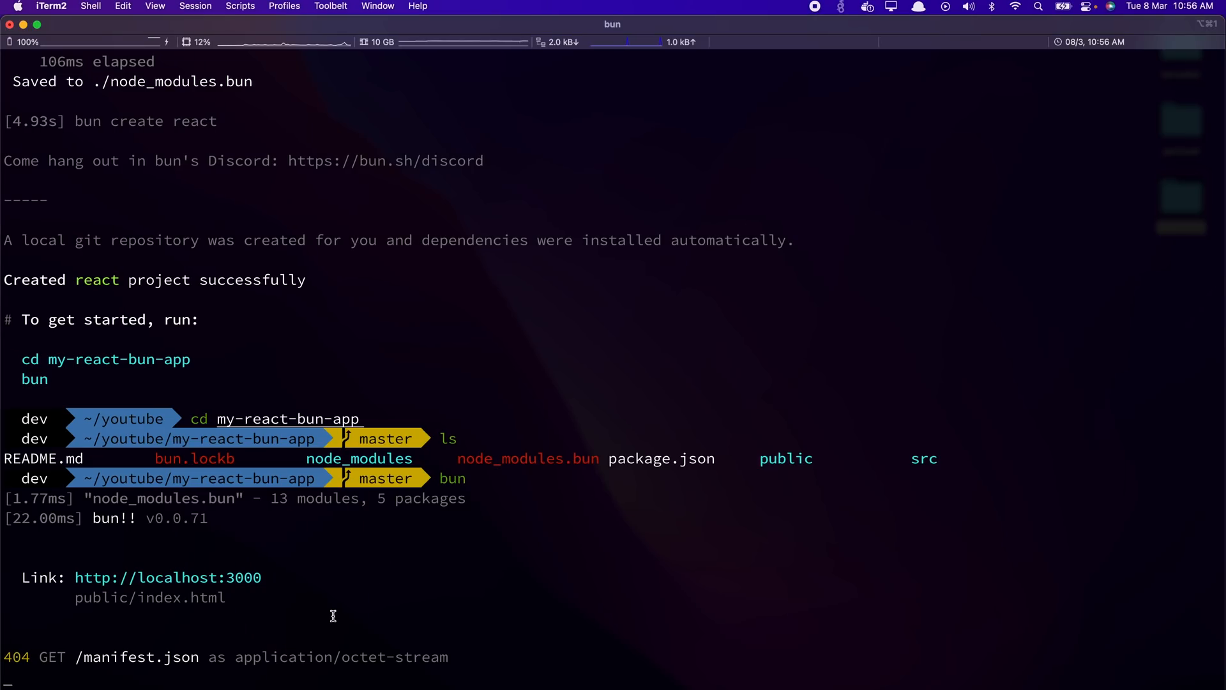
pyautogui.press('ctrl+c')
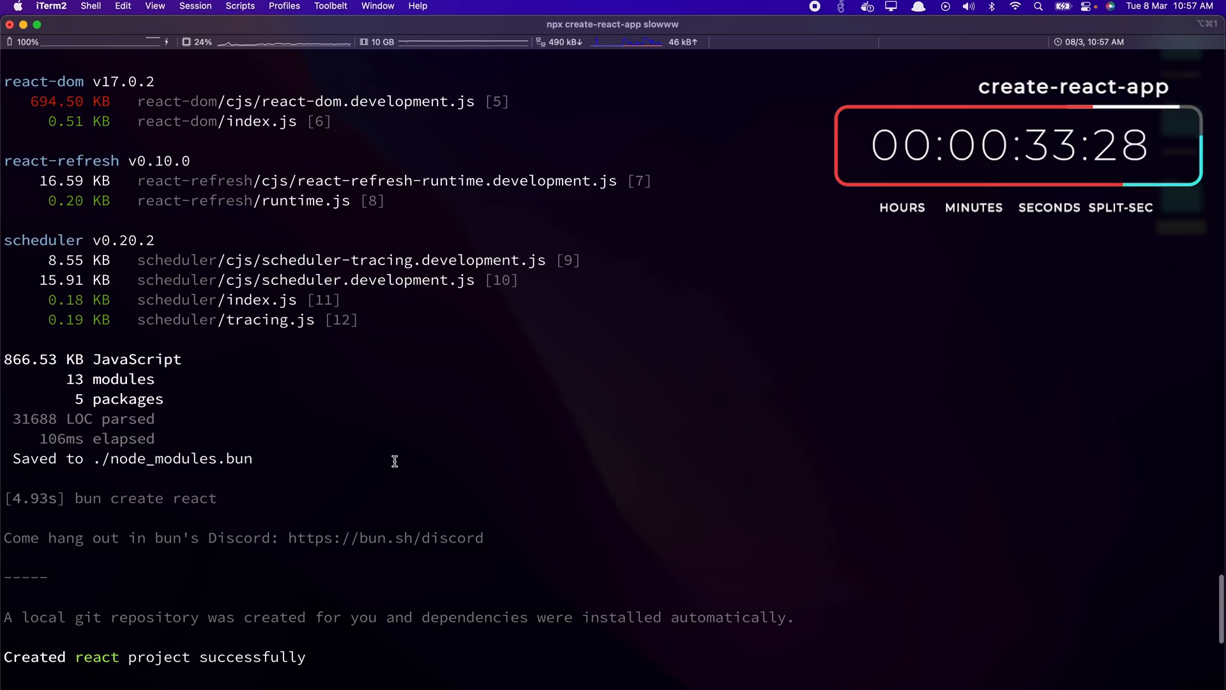
# - Run npx create-react-app in another iTerm2 session to time it against bun create react
pyautogui.doubleClick(33, 498)
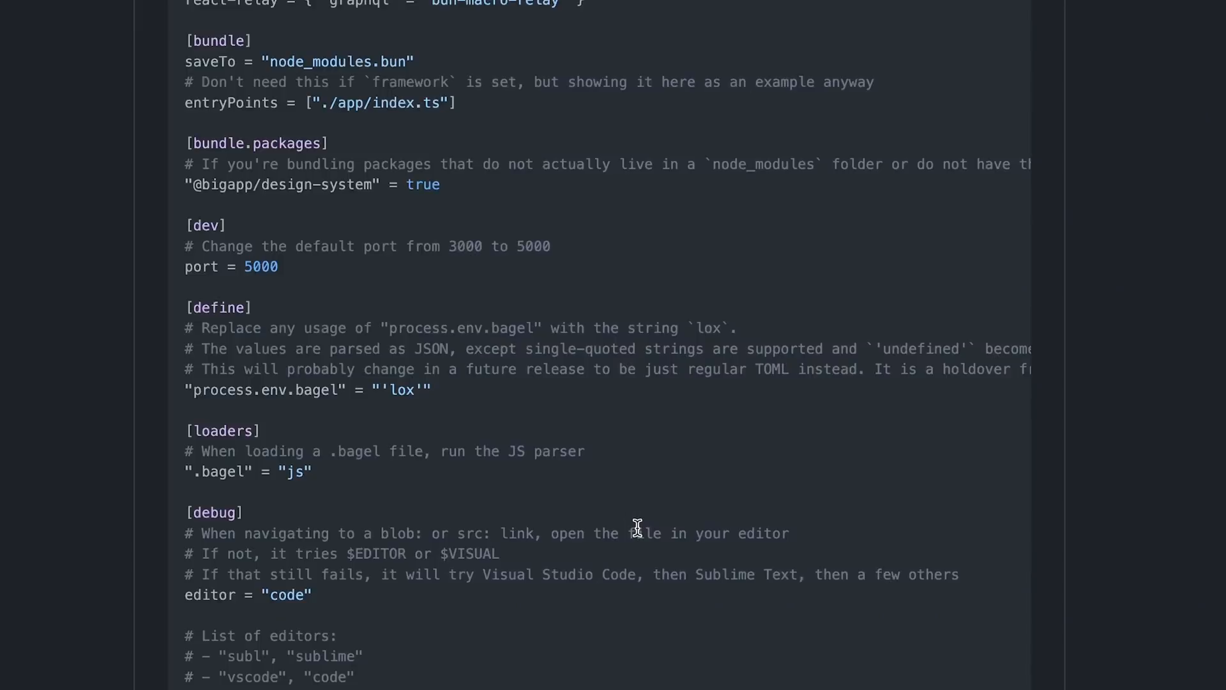
# - Scroll the bun README past the bunfig example, loaders table and TypeScript section
pyautogui.scroll(-3)
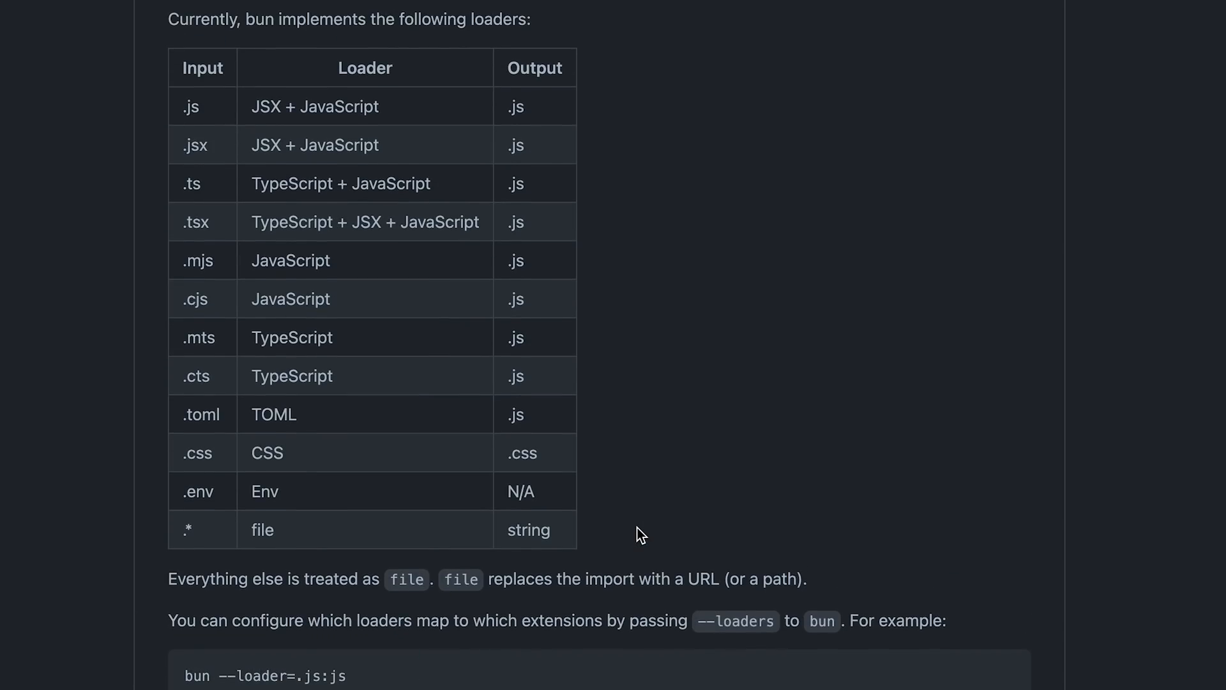
pyautogui.scroll(-3)
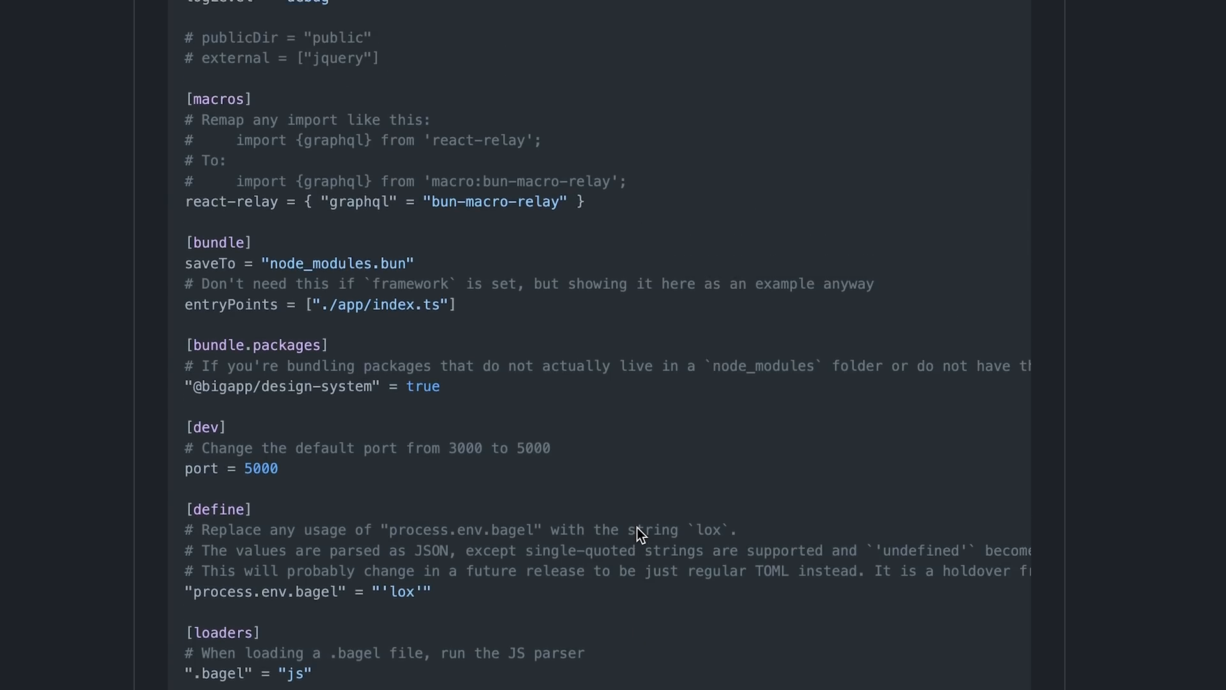
pyautogui.scroll(-3)
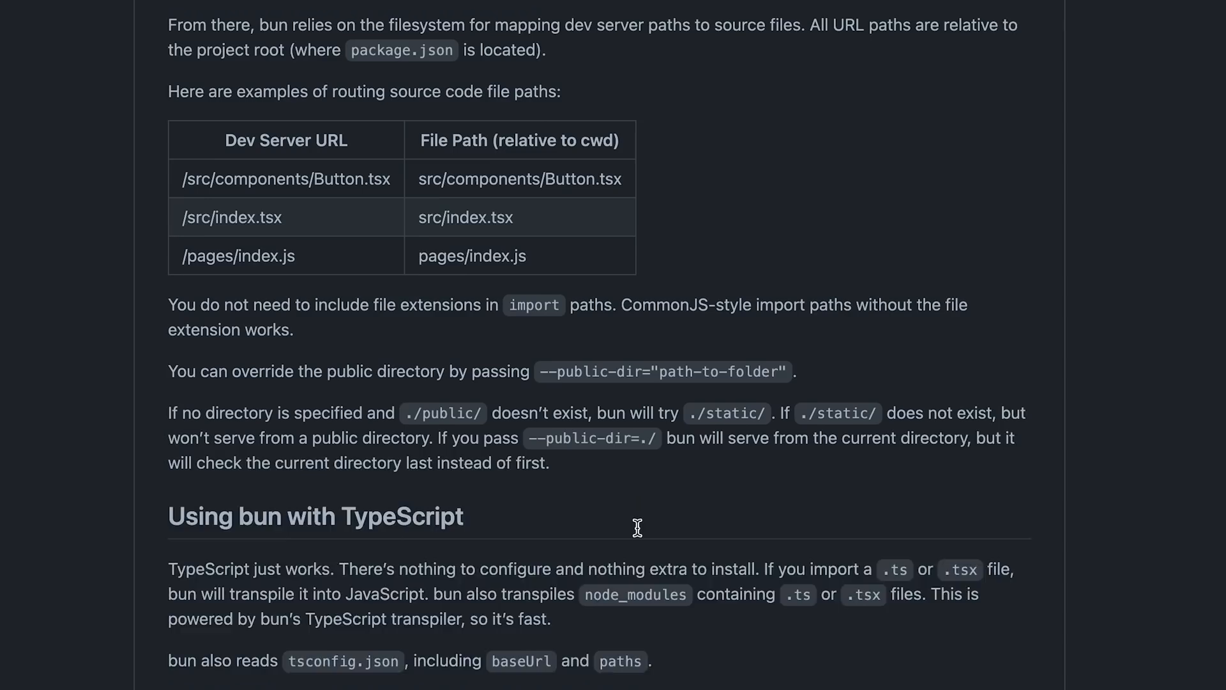
pyautogui.scroll(-3)
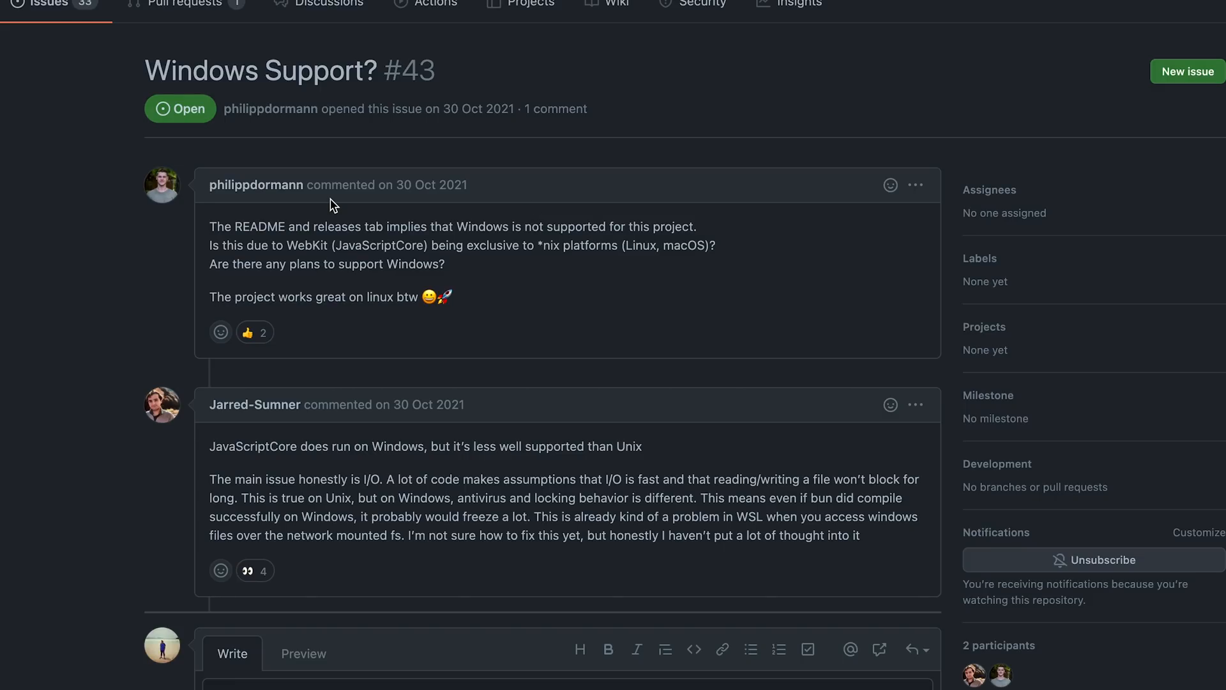
pyautogui.moveTo(392, 243)
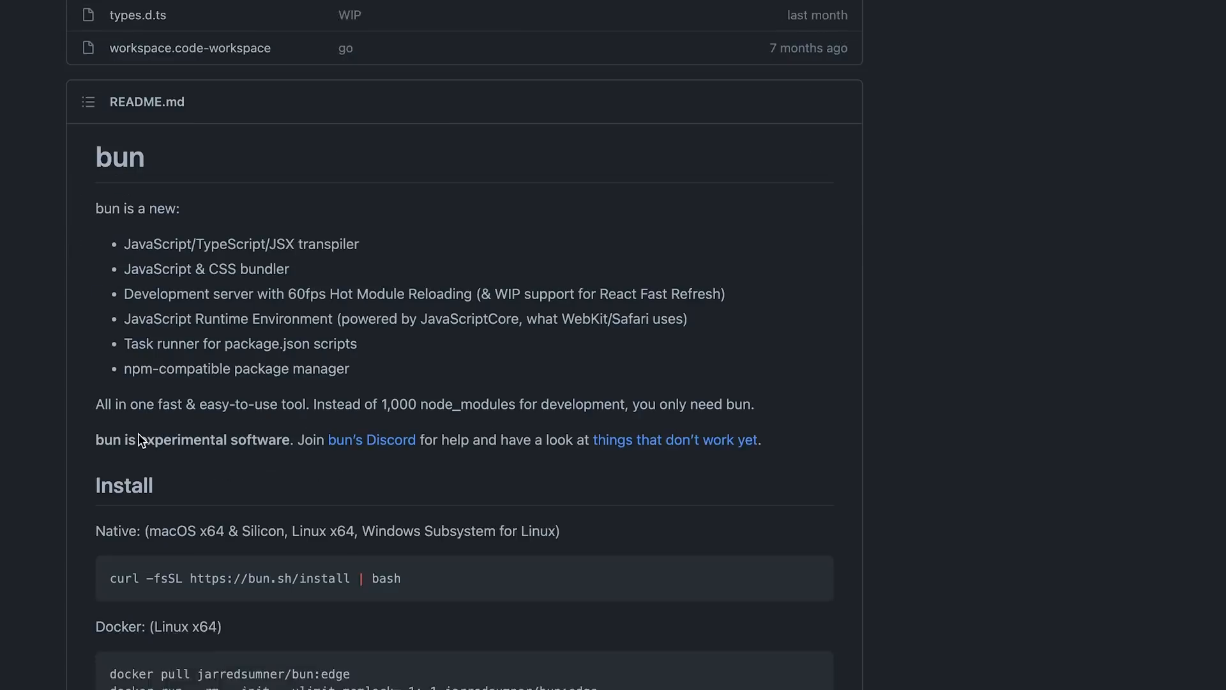
# - Scroll the bun repository page down to the README overview and Install instructions
pyautogui.scroll(-3)
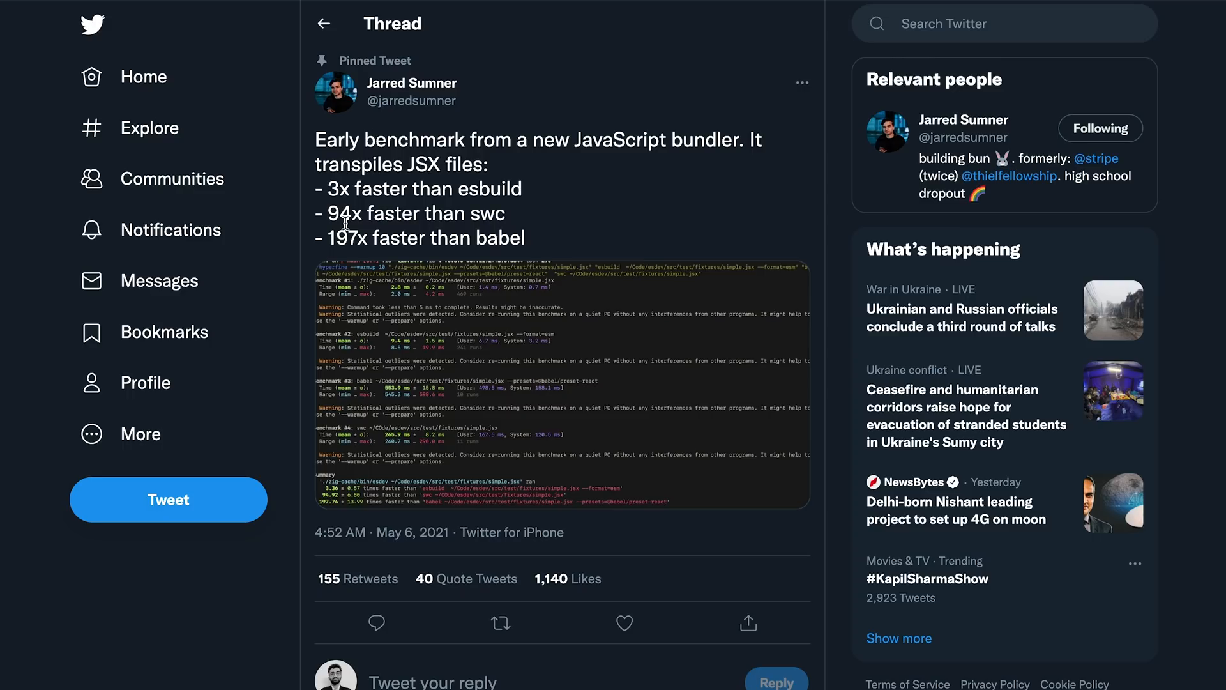
# - Open the pinned benchmark tweet and scroll through replies from Rob Palmer and Evan Wallace
pyautogui.doubleClick(412, 214)
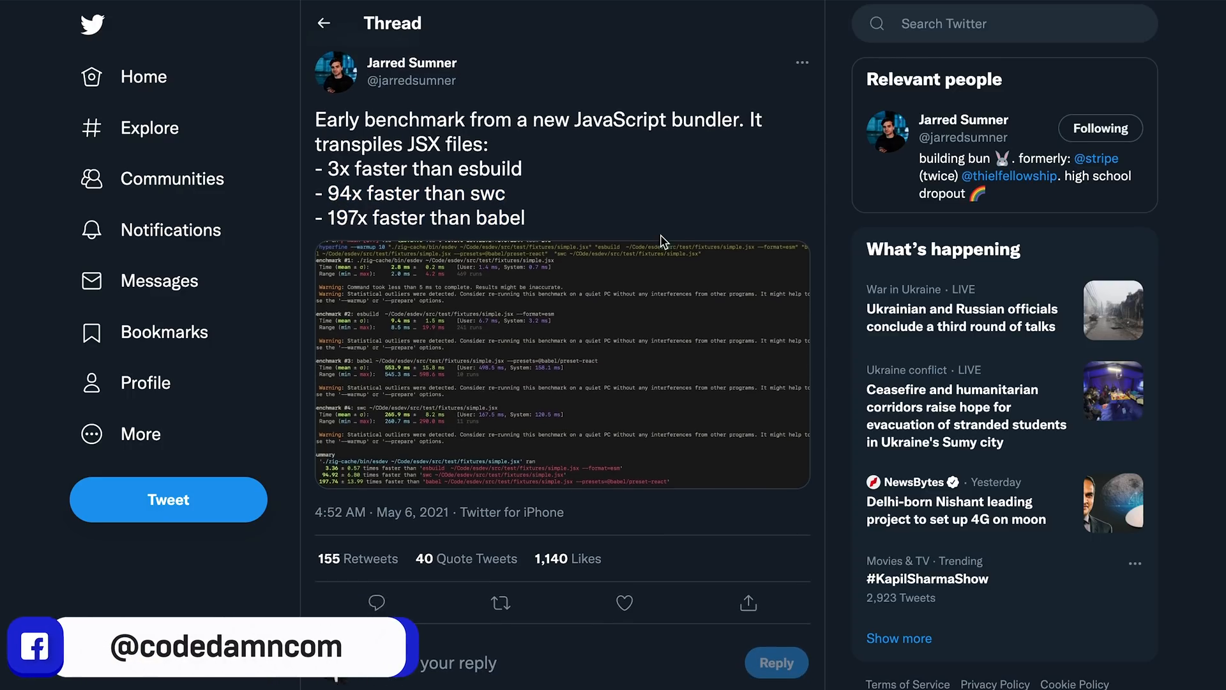
pyautogui.scroll(-3)
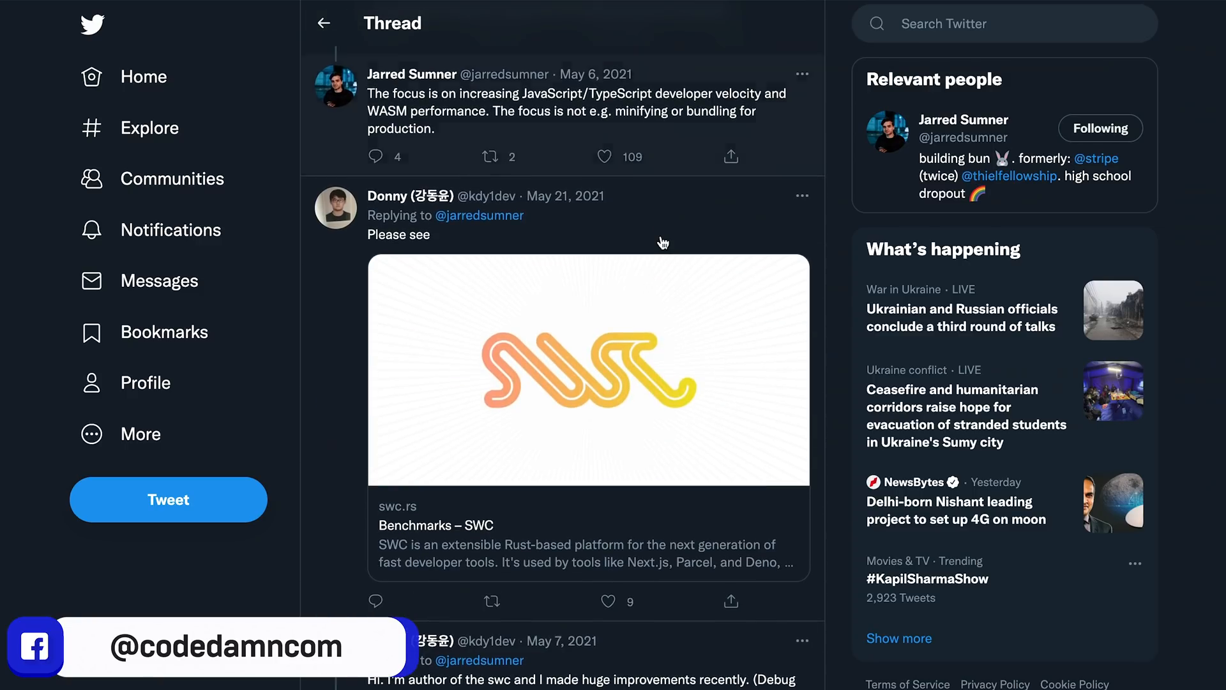
pyautogui.scroll(-3)
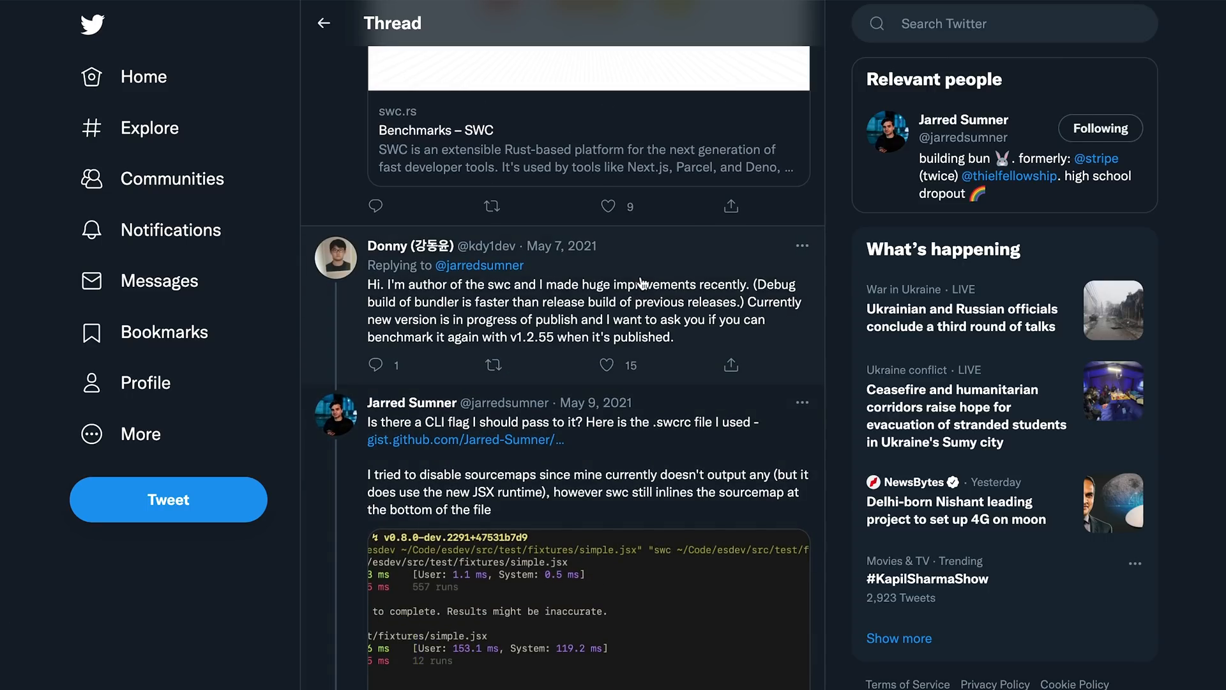
pyautogui.scroll(-3)
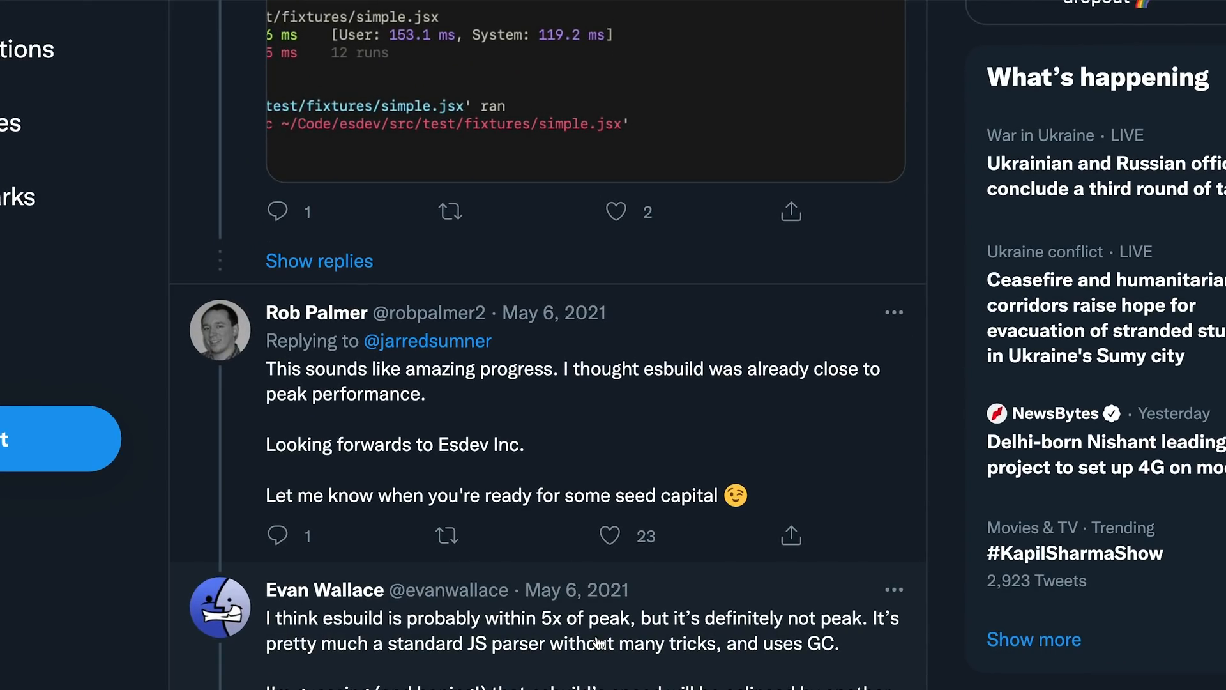
pyautogui.moveTo(462, 671)
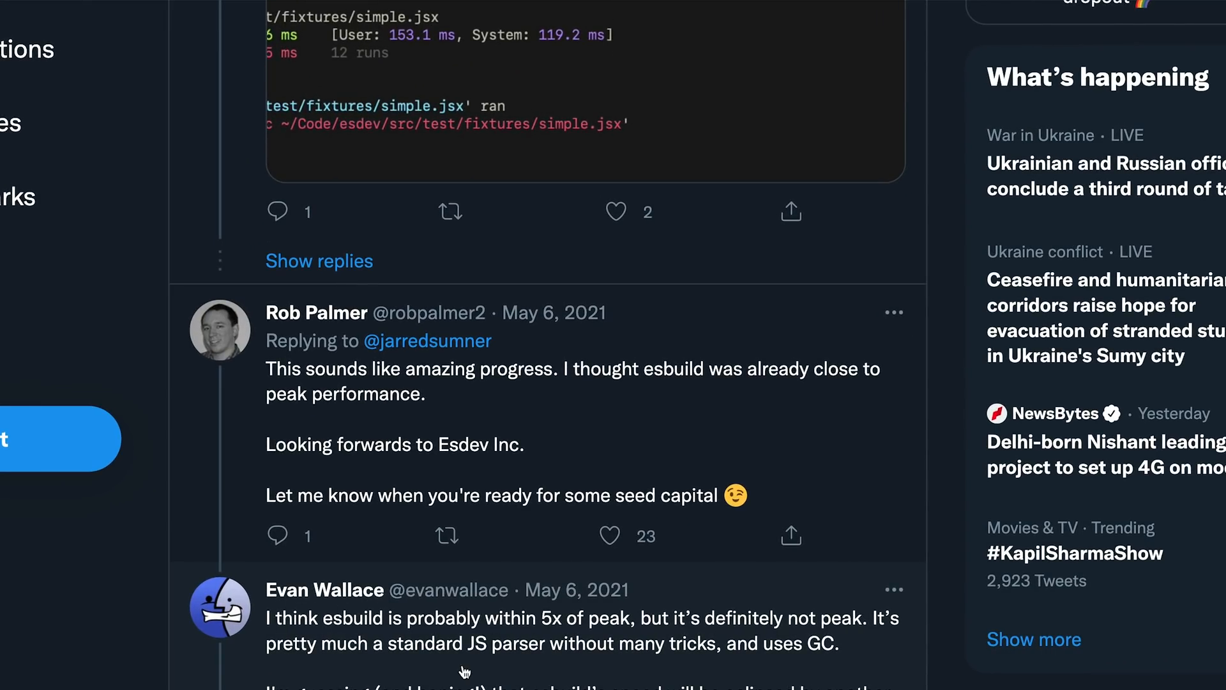